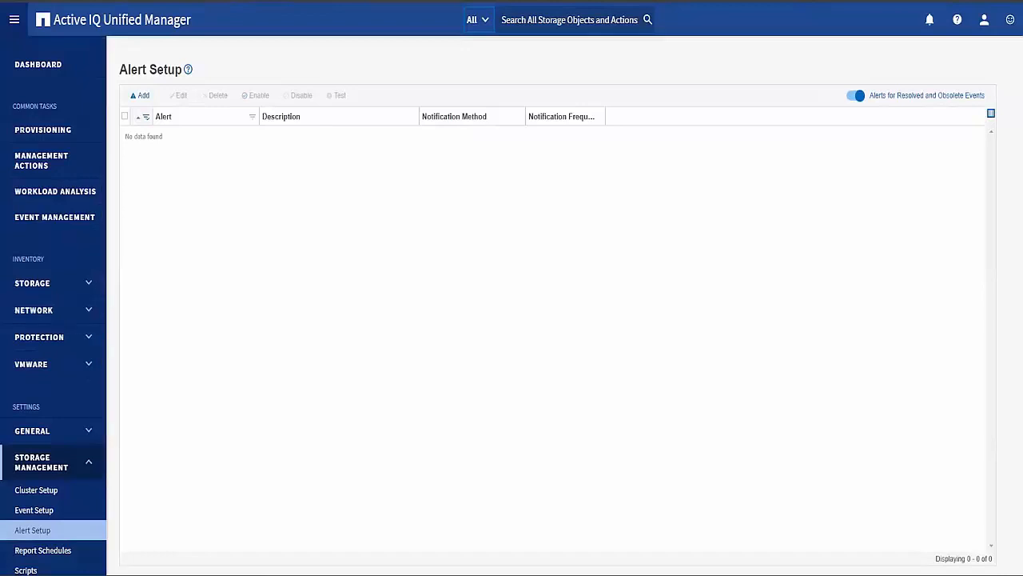
- Return from Alert Setup to the Dashboard overview for cluster1
left_click(38, 64)
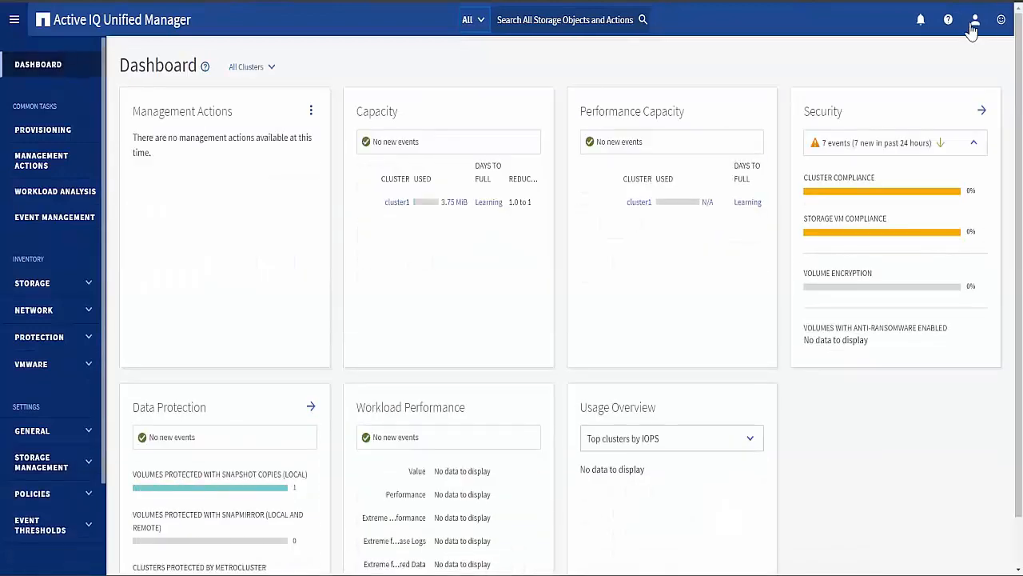
left_click(948, 20)
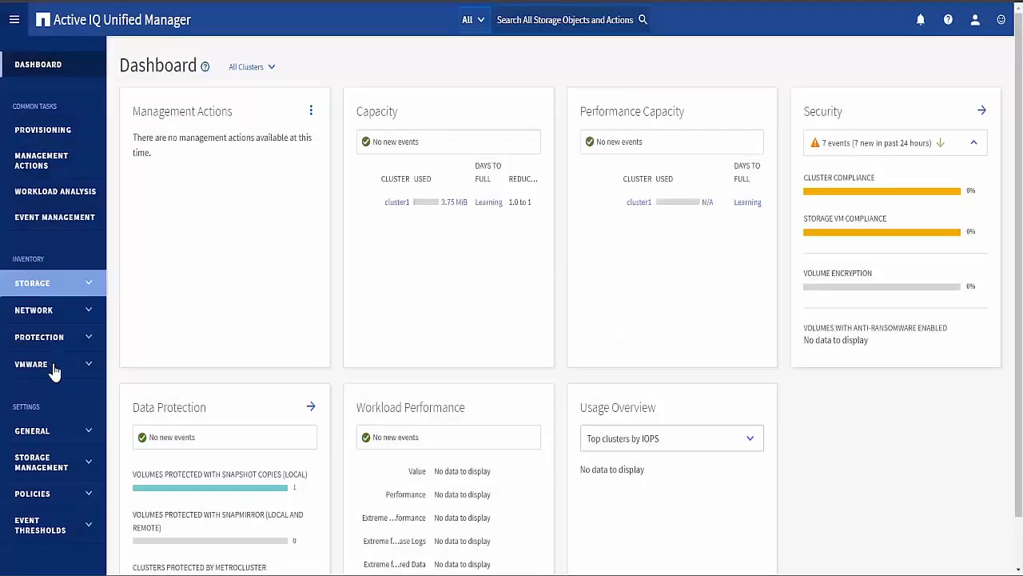
mouse_move(53, 461)
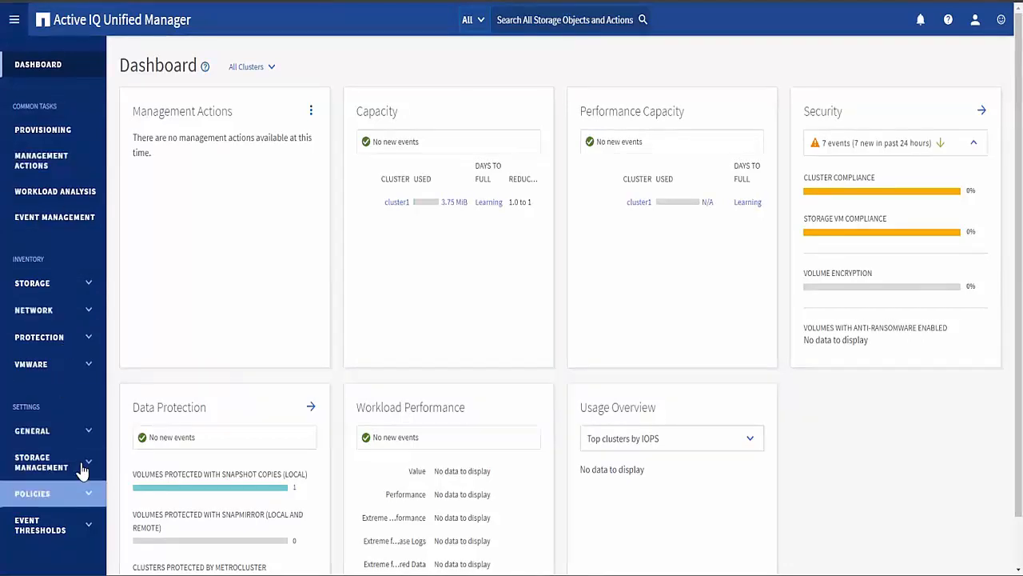
- Go to Storage Management's Alert Setup page, which lists no alerts yet
left_click(33, 530)
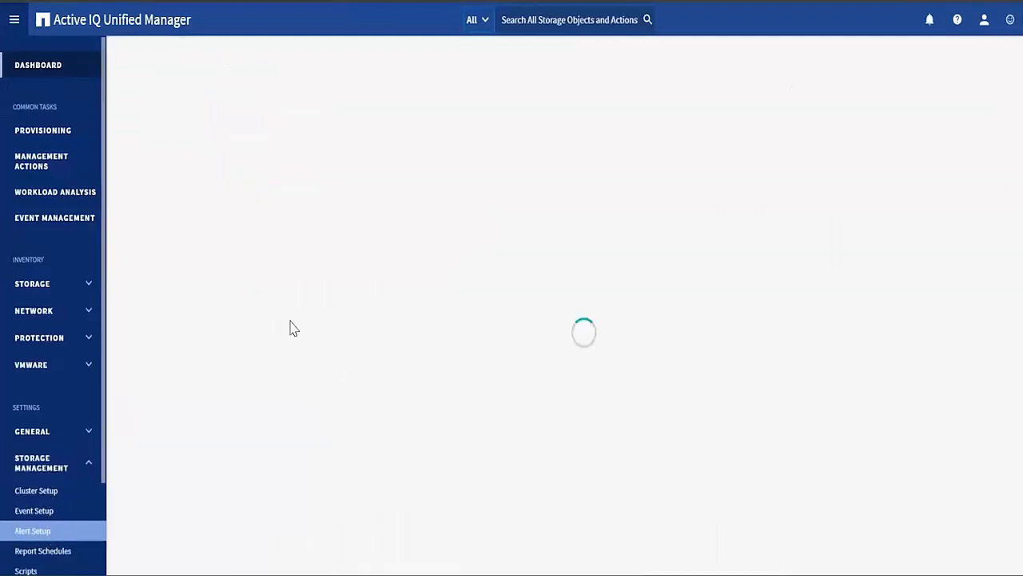
left_click(33, 530)
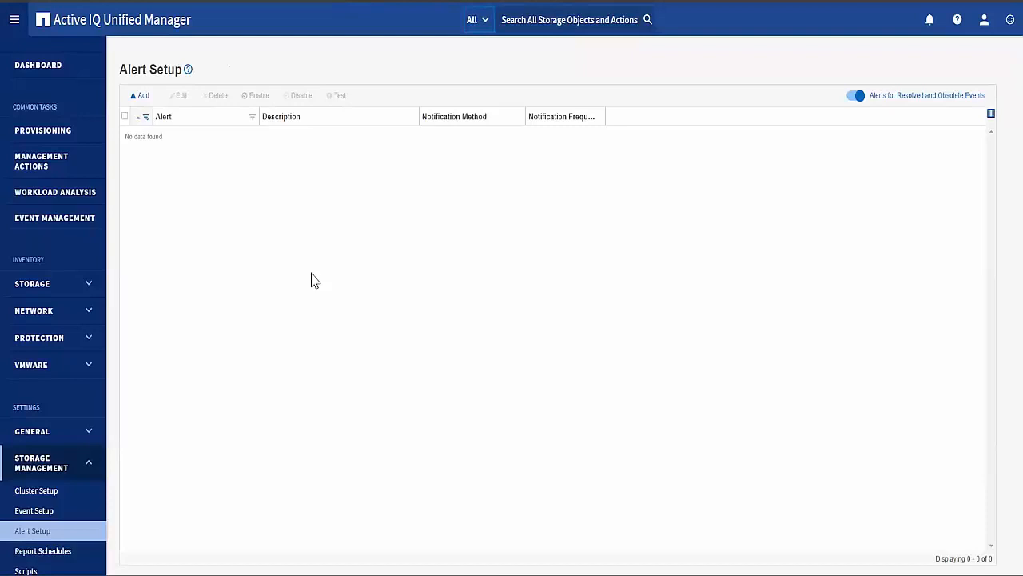
mouse_move(292, 233)
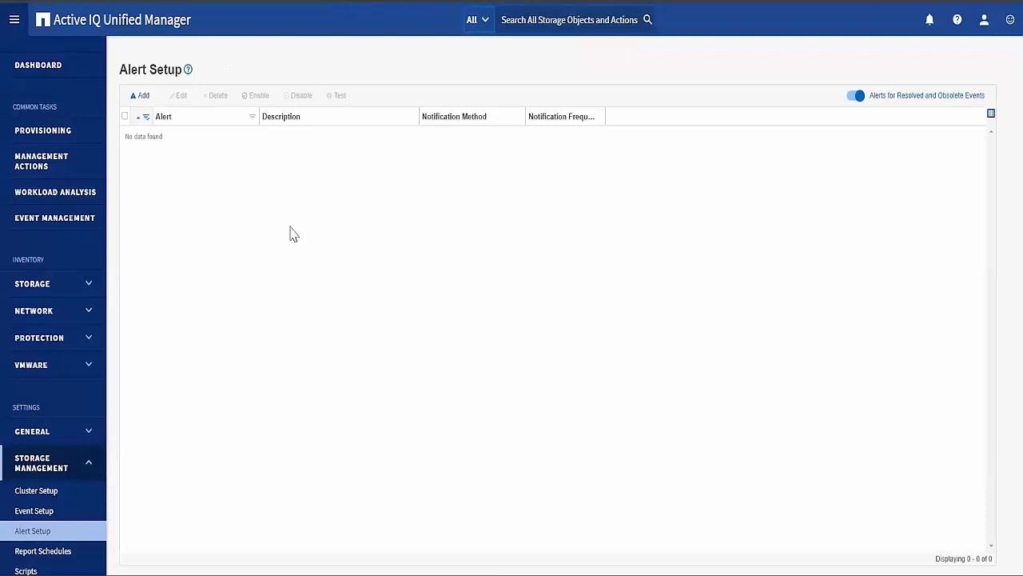
mouse_move(287, 216)
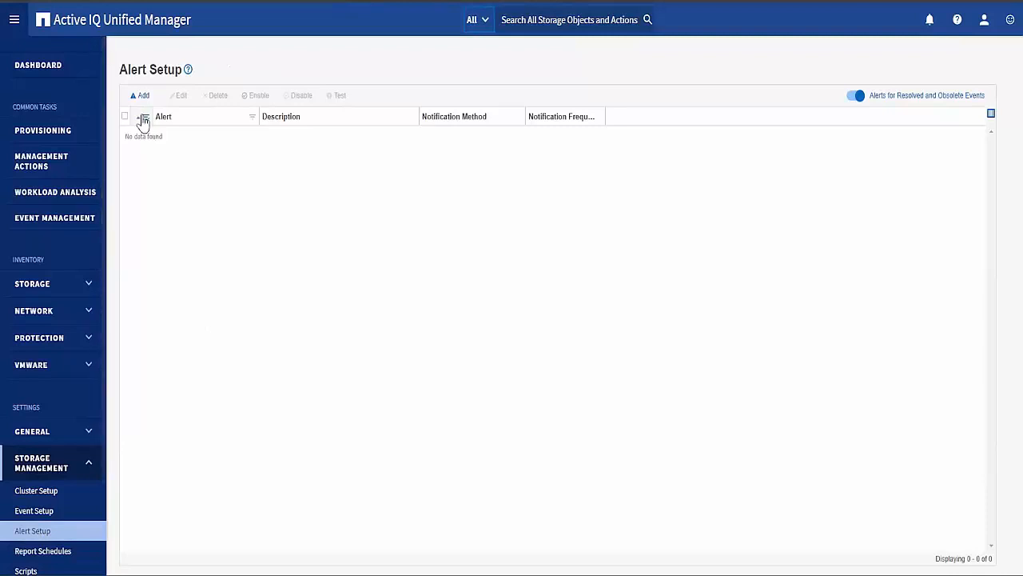
- Add a new alert and enter 'vol full alert' as its Alert Name
left_click(143, 95)
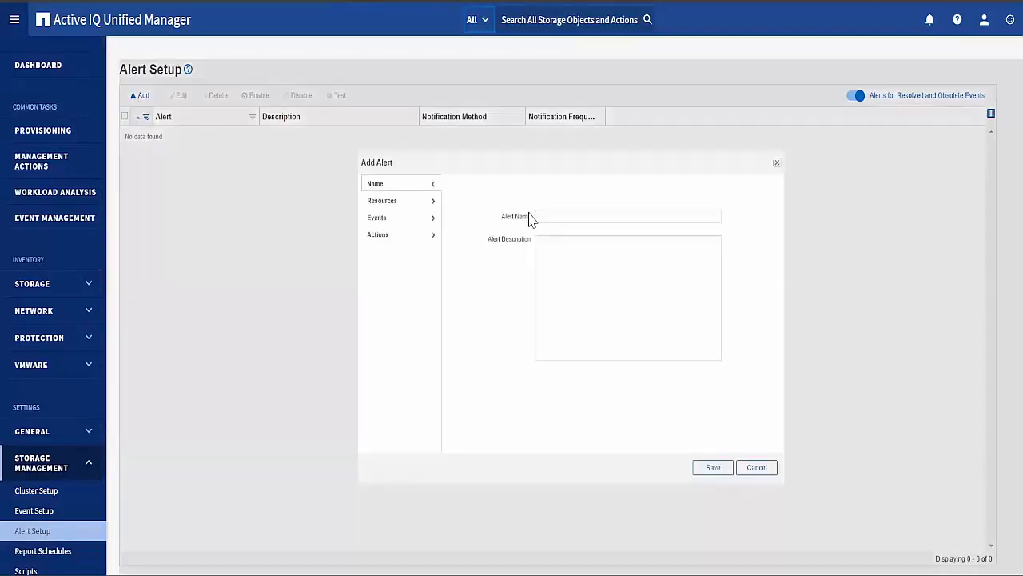
left_click(627, 216)
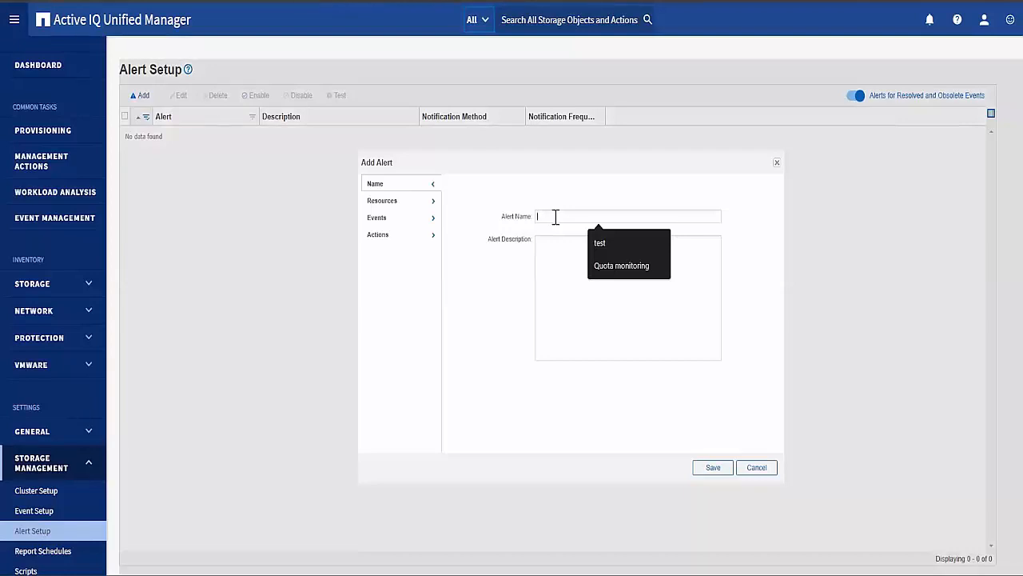
type("vol full alert")
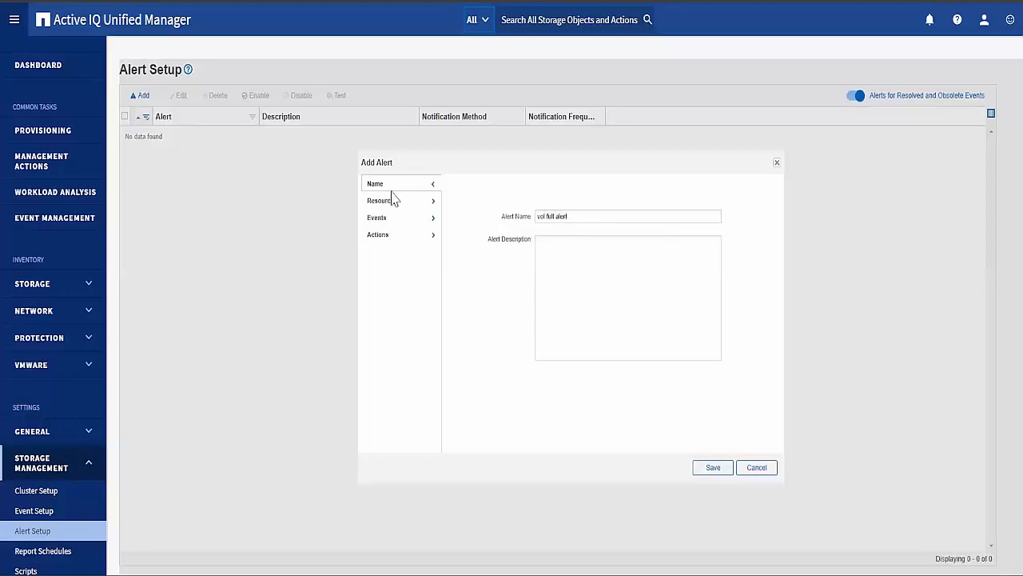
- Under Resources, choose Volume and add << All Volumes >> to the alert's selected resources
left_click(381, 199)
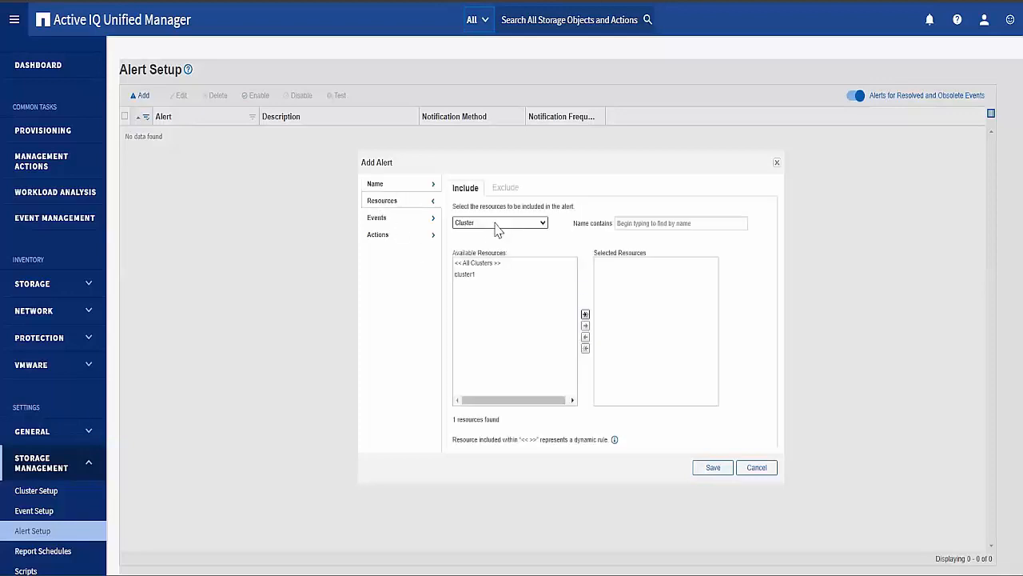
left_click(500, 222)
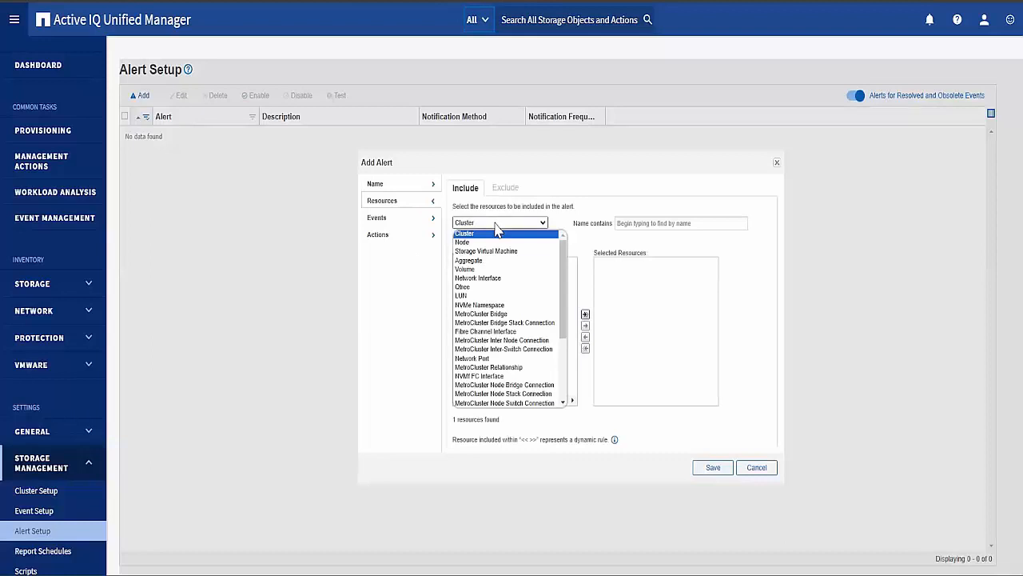
mouse_move(476, 278)
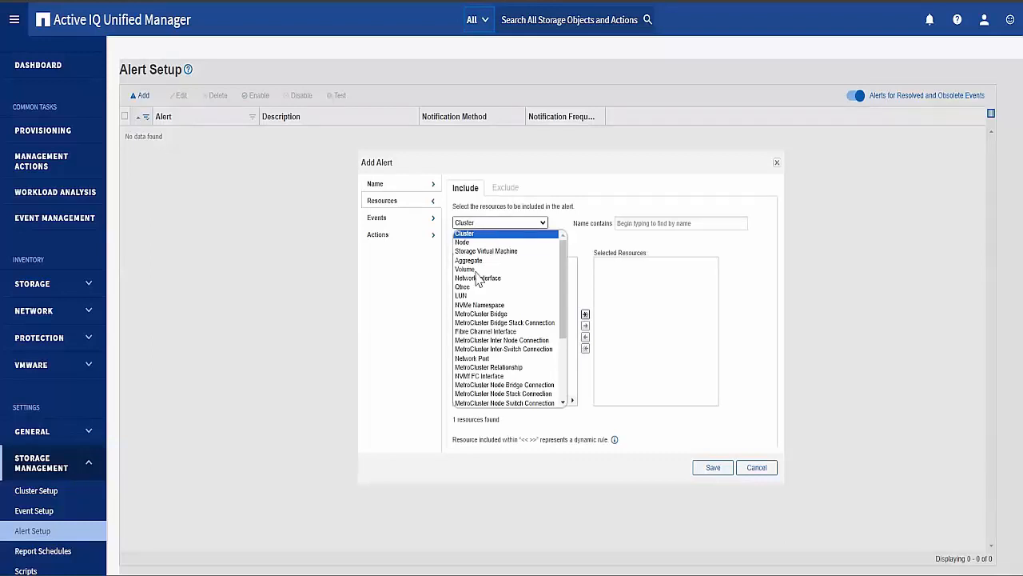
left_click(465, 269)
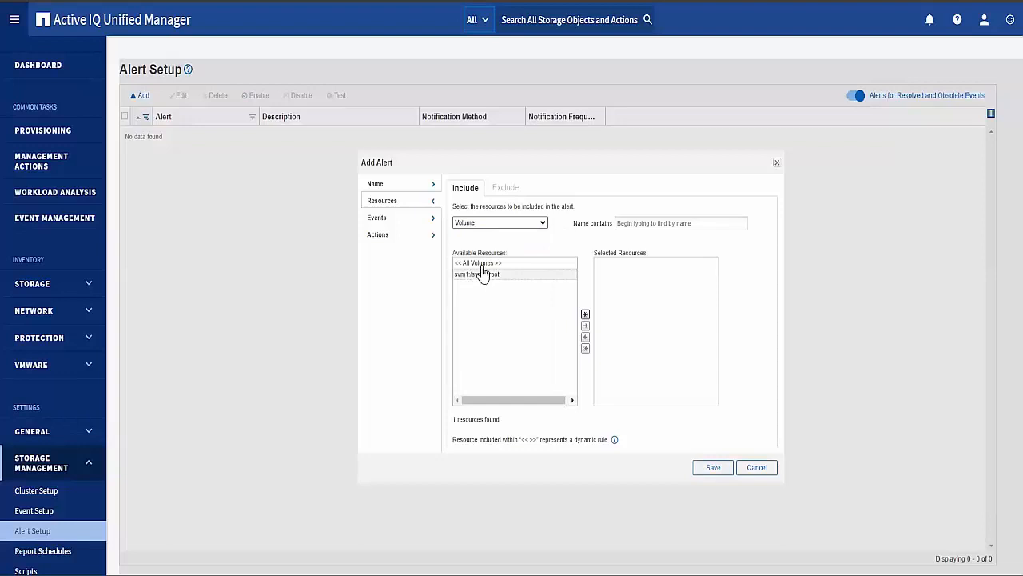
left_click(477, 262)
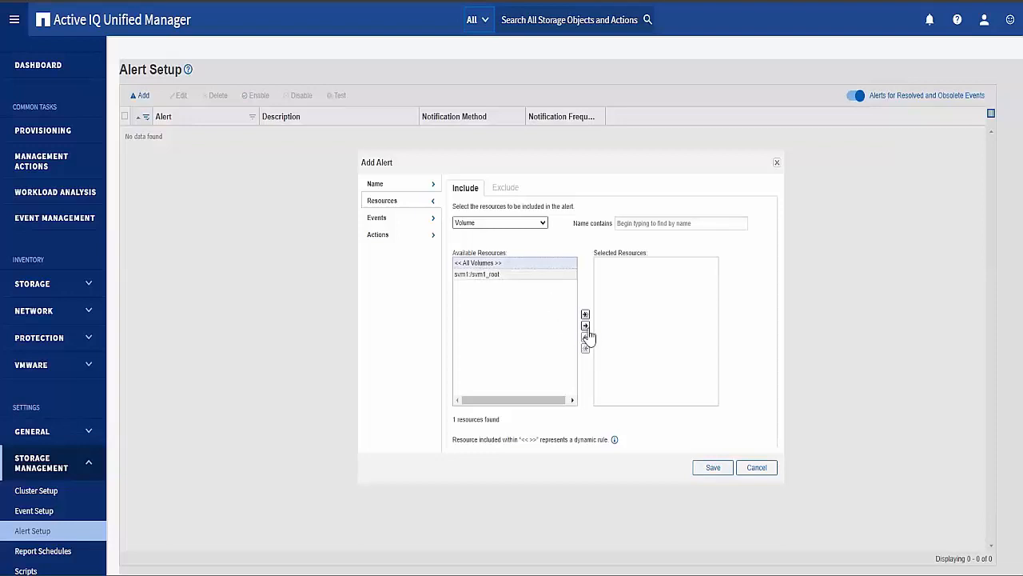
left_click(585, 313)
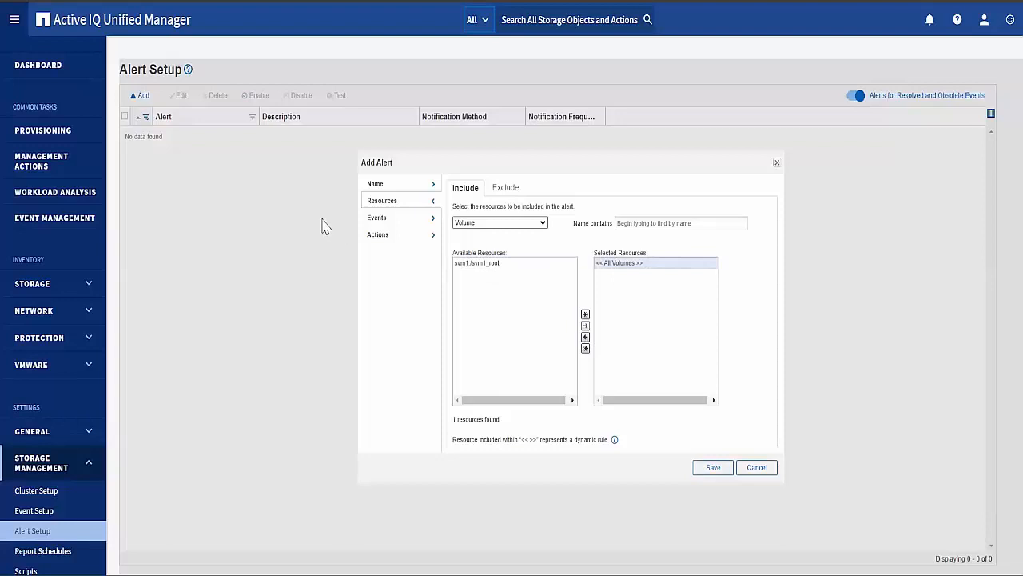
- Under Events, filter by 'full' and add Volume Space Full and Volume Space Nearly Full
left_click(377, 217)
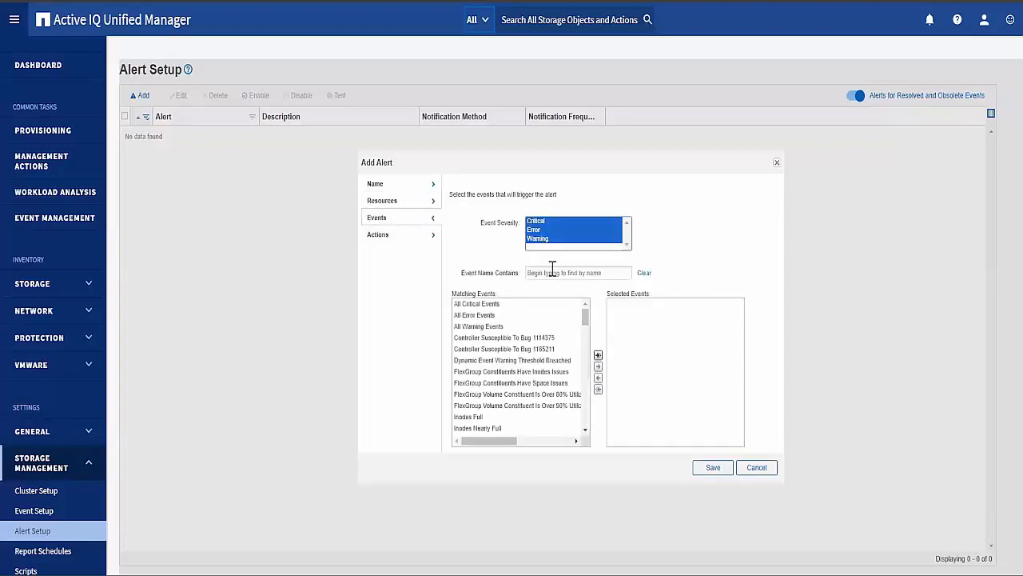
type("full")
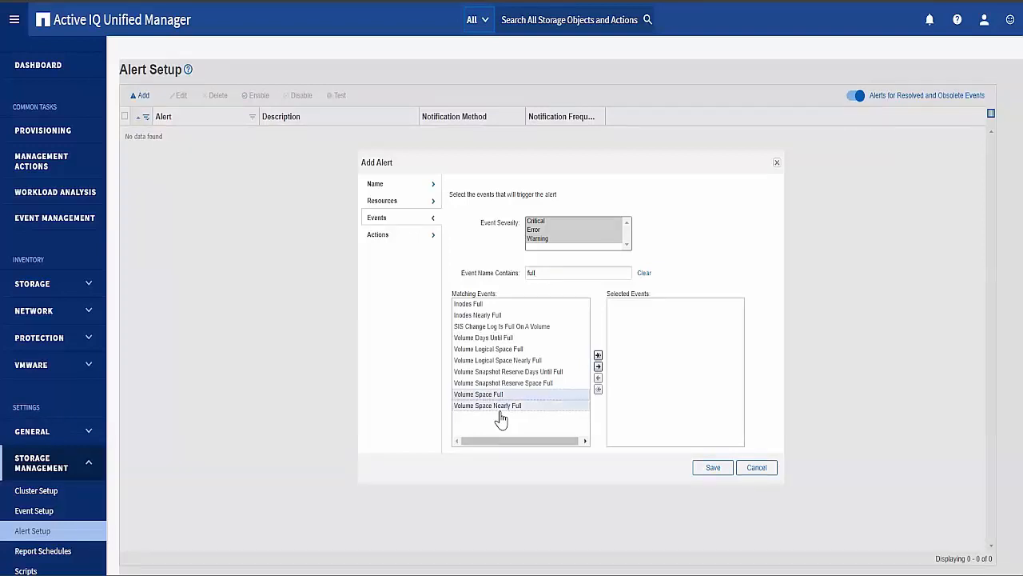
mouse_move(598, 366)
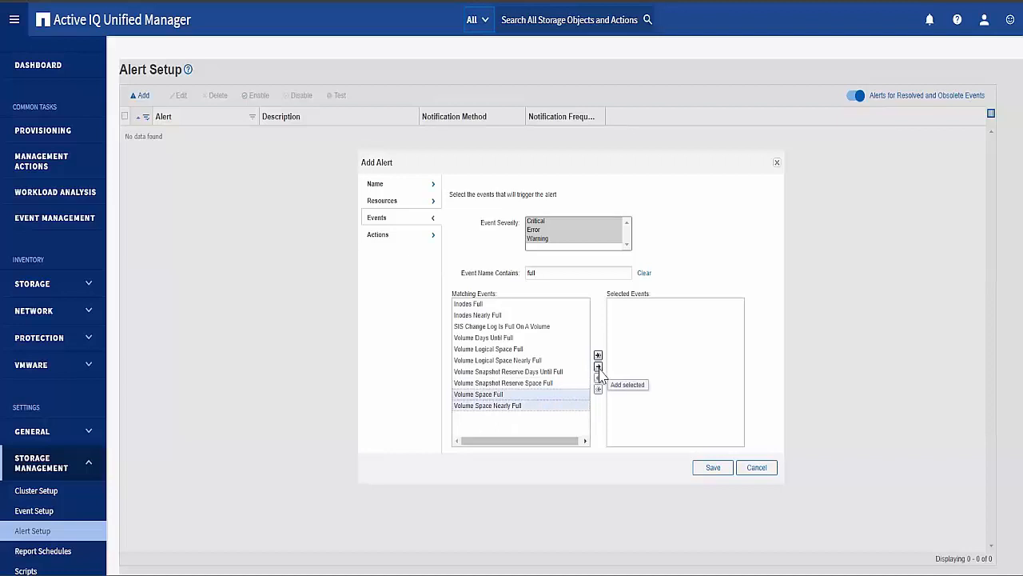
left_click(598, 366)
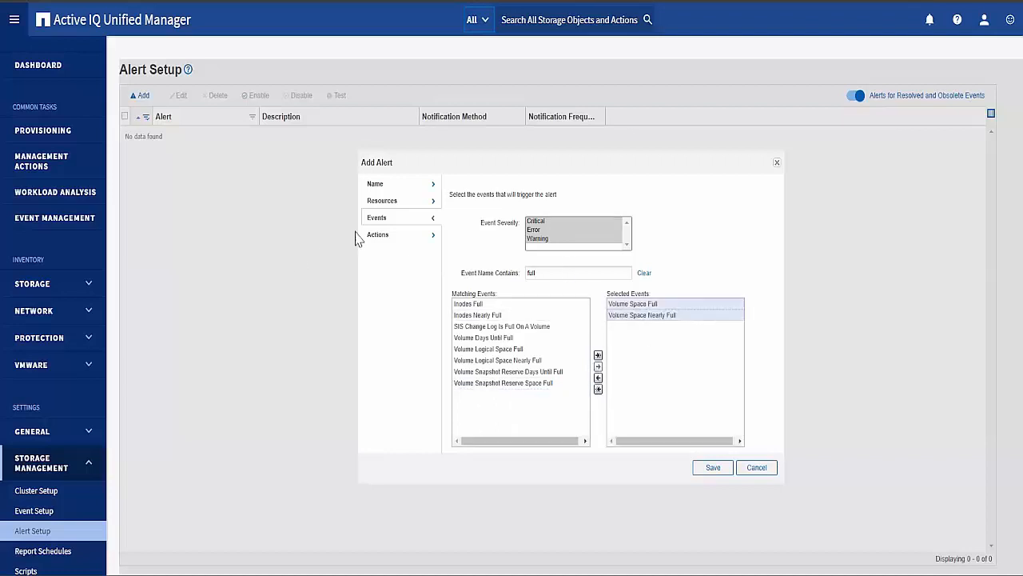
- Review the Actions settings: admin email recipient, notify once, Issue SNMP trap option
left_click(377, 234)
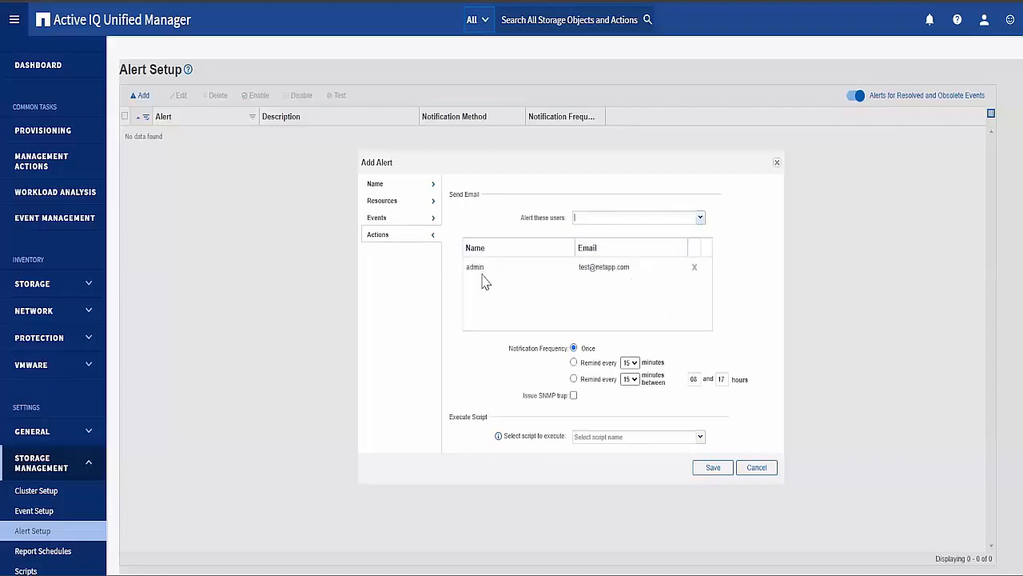
mouse_move(612, 372)
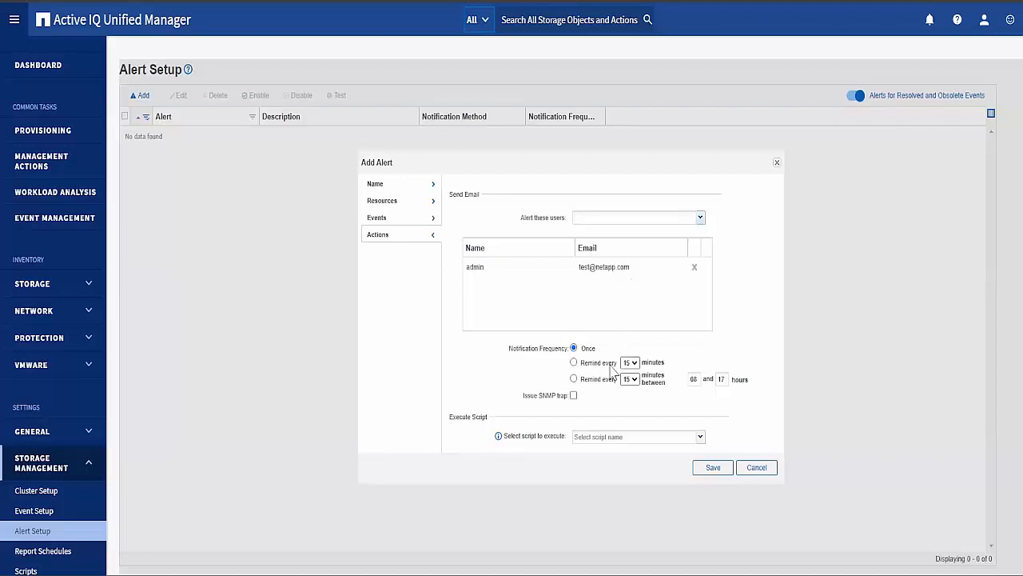
mouse_move(569, 405)
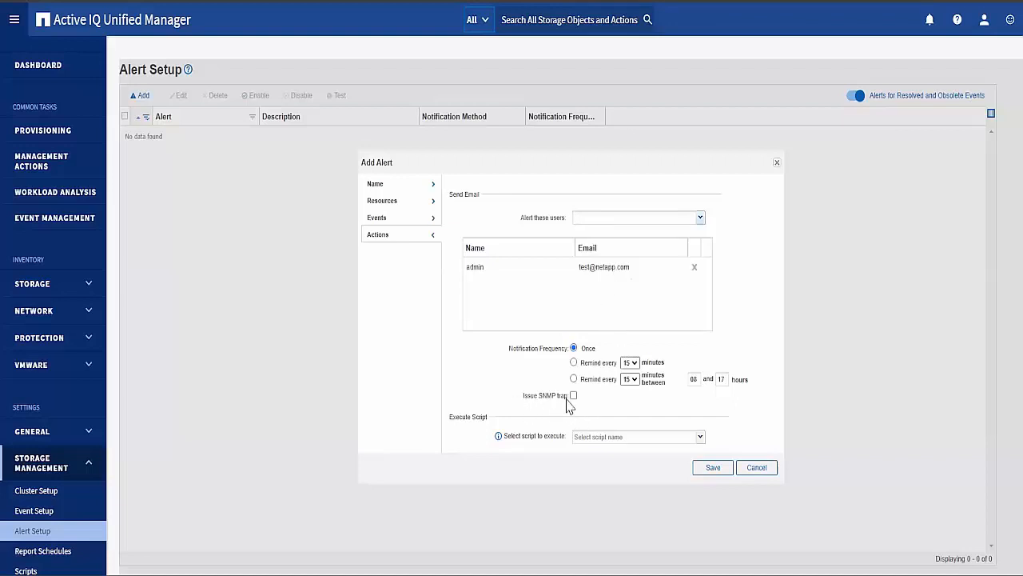
left_click(636, 217)
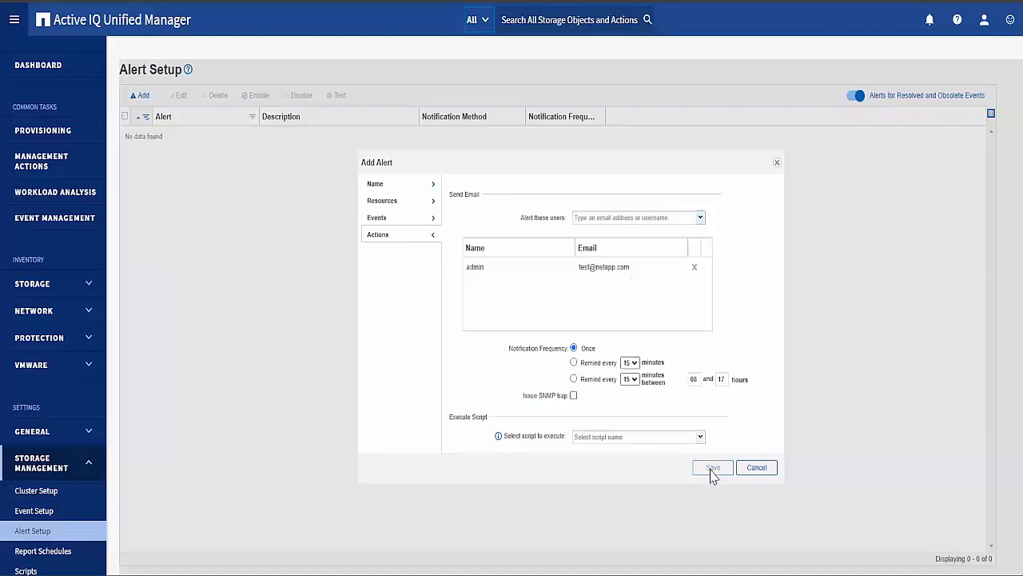
- Save the vol full alert so it appears in the Alert Setup list
left_click(712, 468)
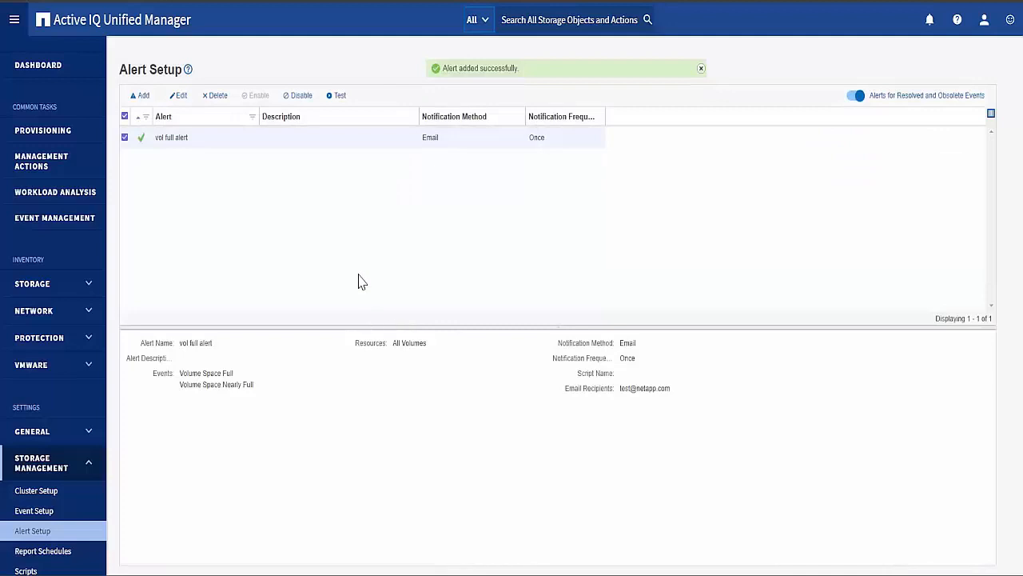
mouse_move(162, 184)
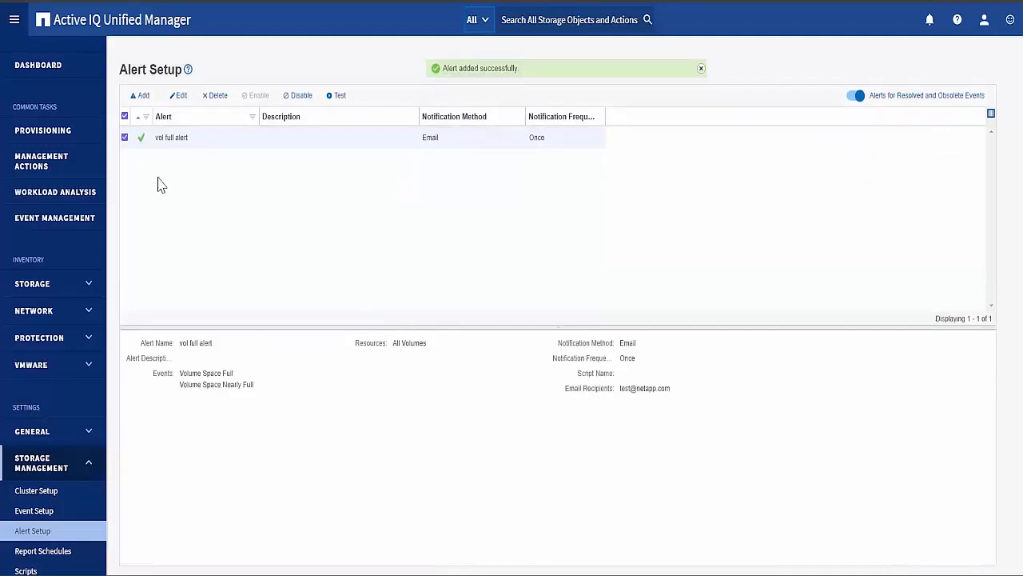
mouse_move(222, 356)
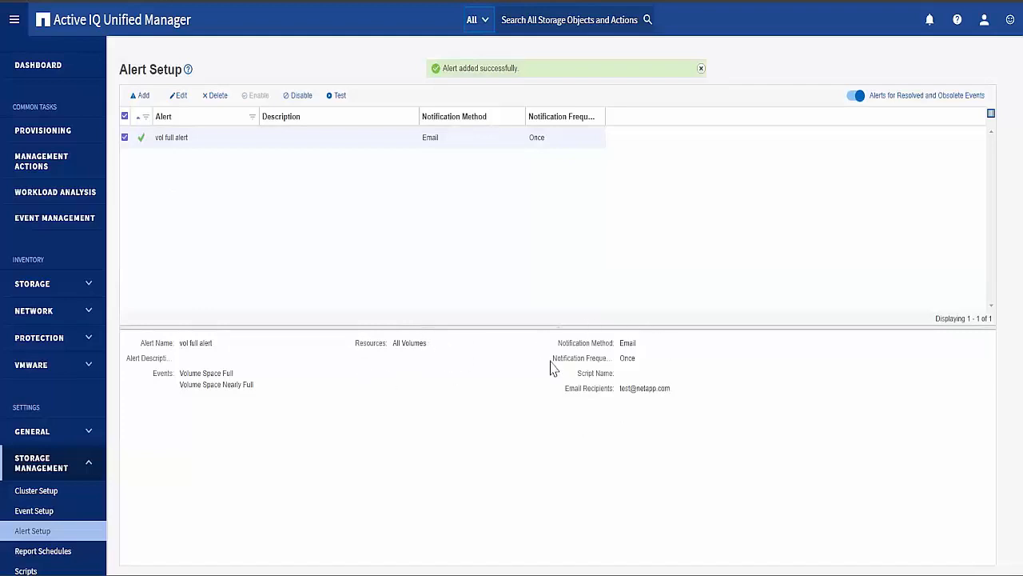
mouse_move(677, 389)
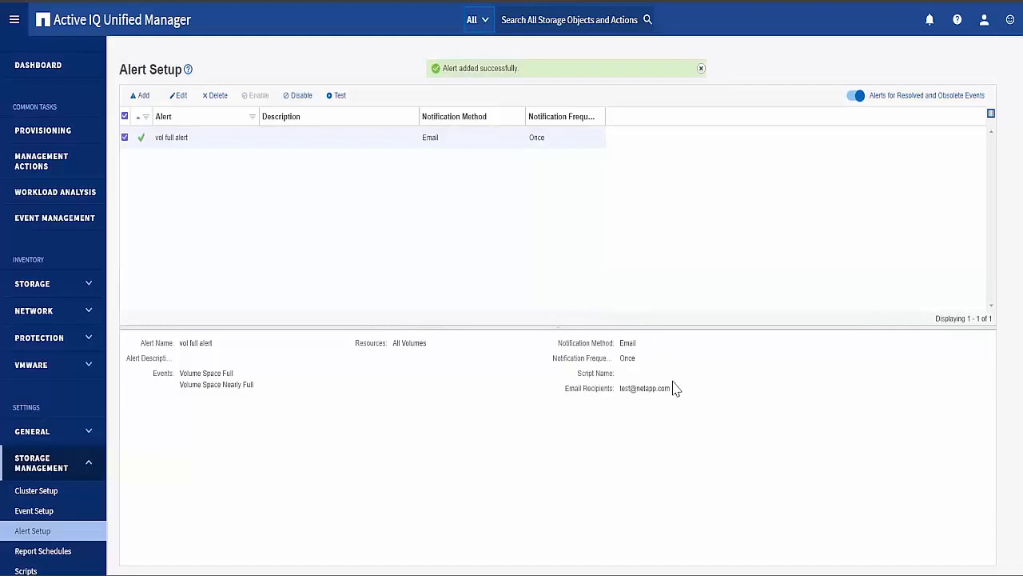
mouse_move(703, 442)
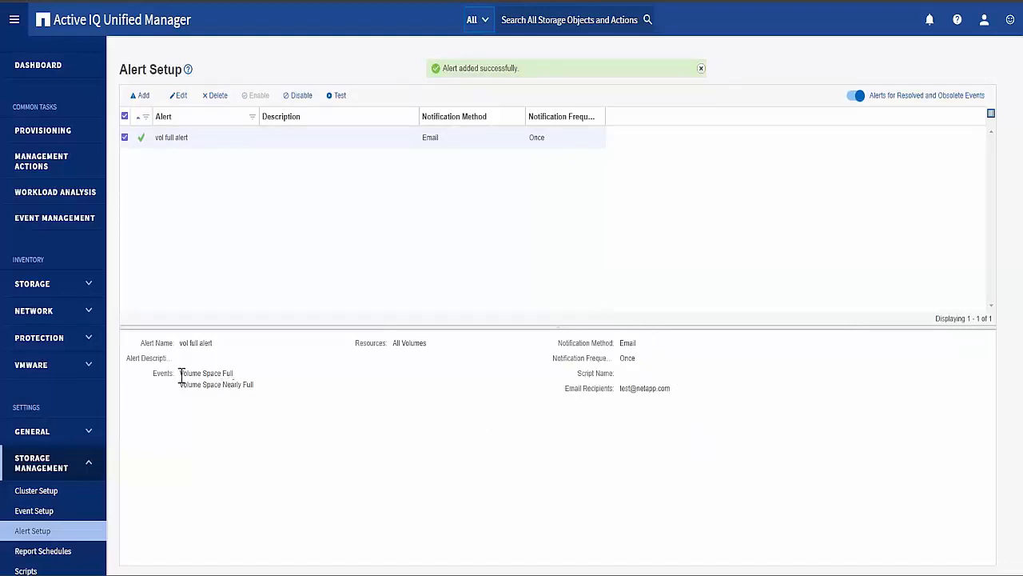
- Select the vol full alert in the list and enable it from the toolbar
left_click_drag(179, 372, 254, 385)
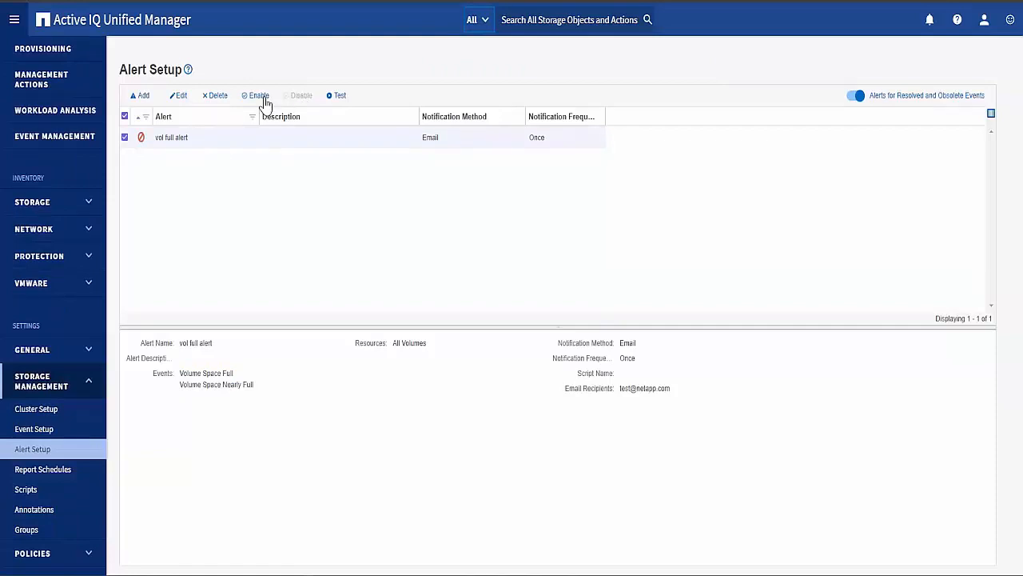
left_click(255, 95)
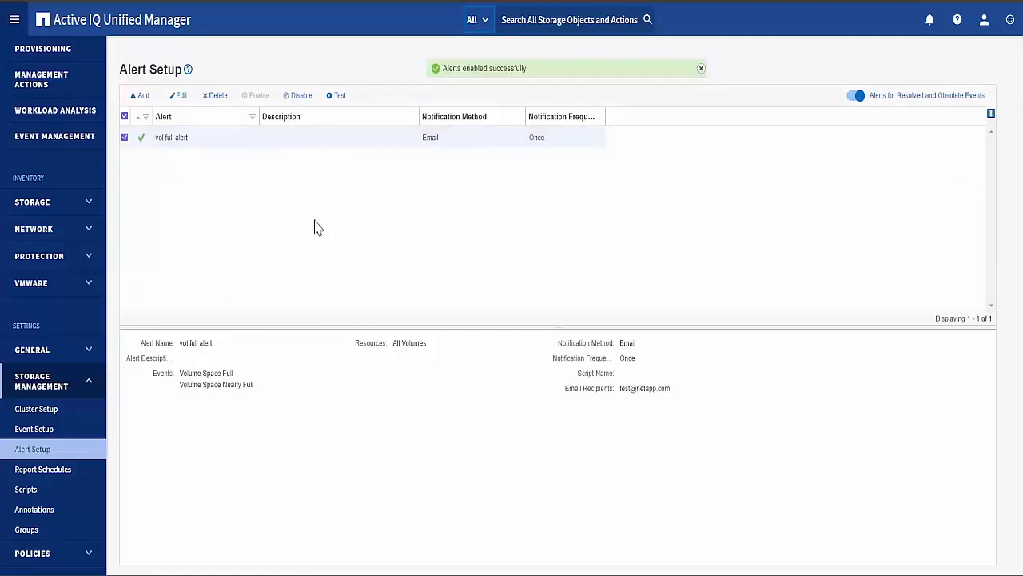
mouse_move(246, 303)
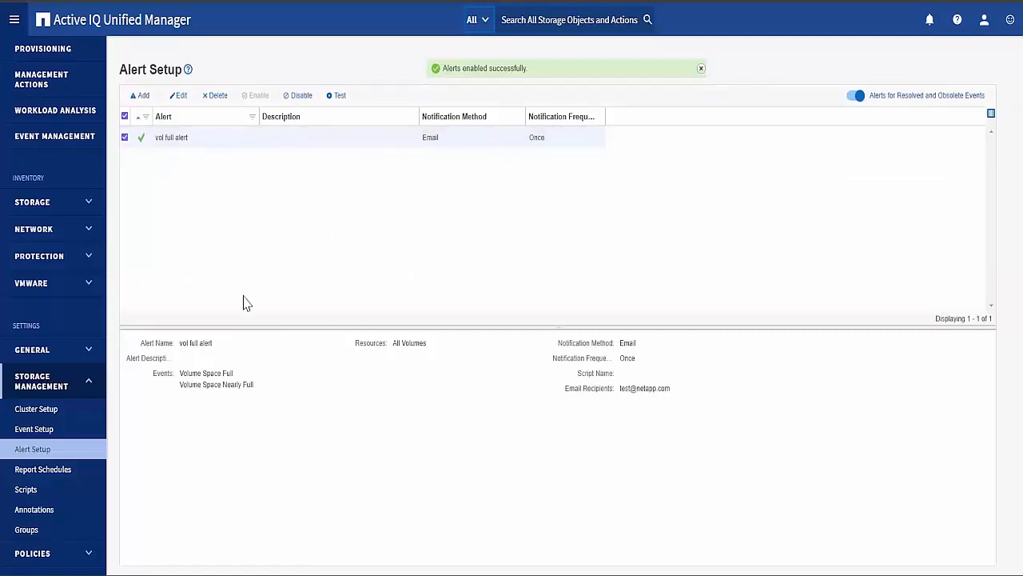
mouse_move(231, 310)
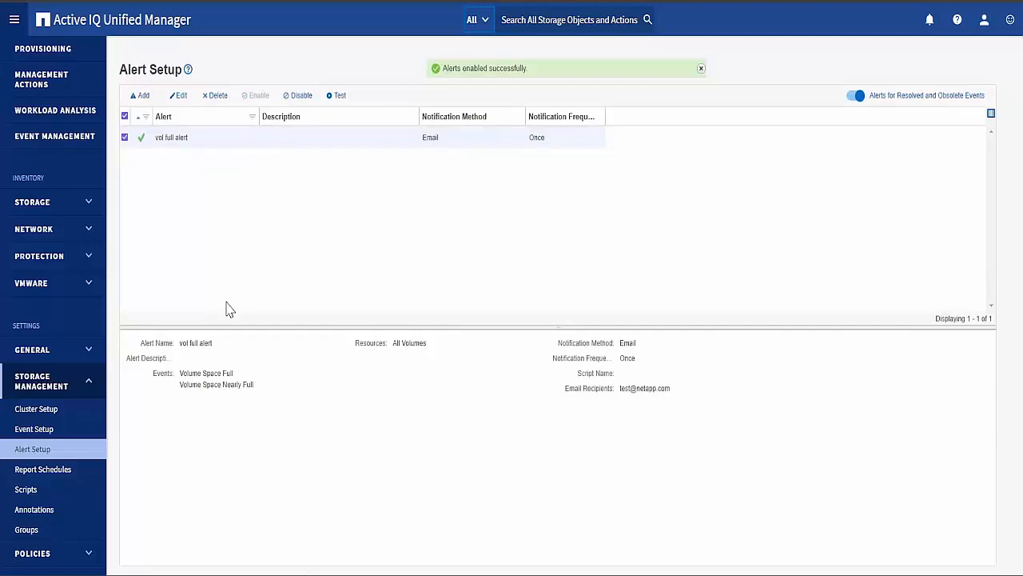
left_click(36, 409)
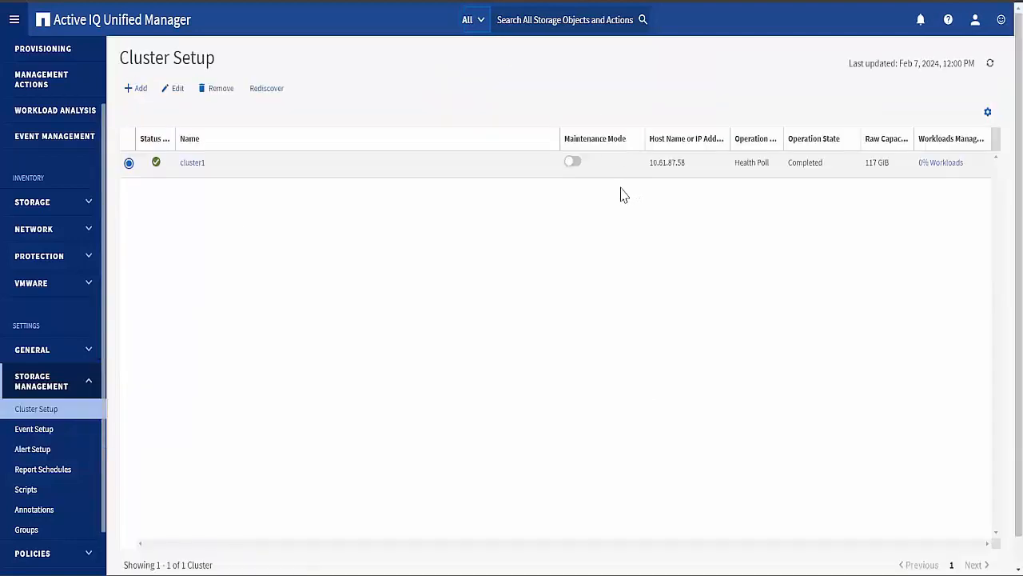
mouse_move(572, 162)
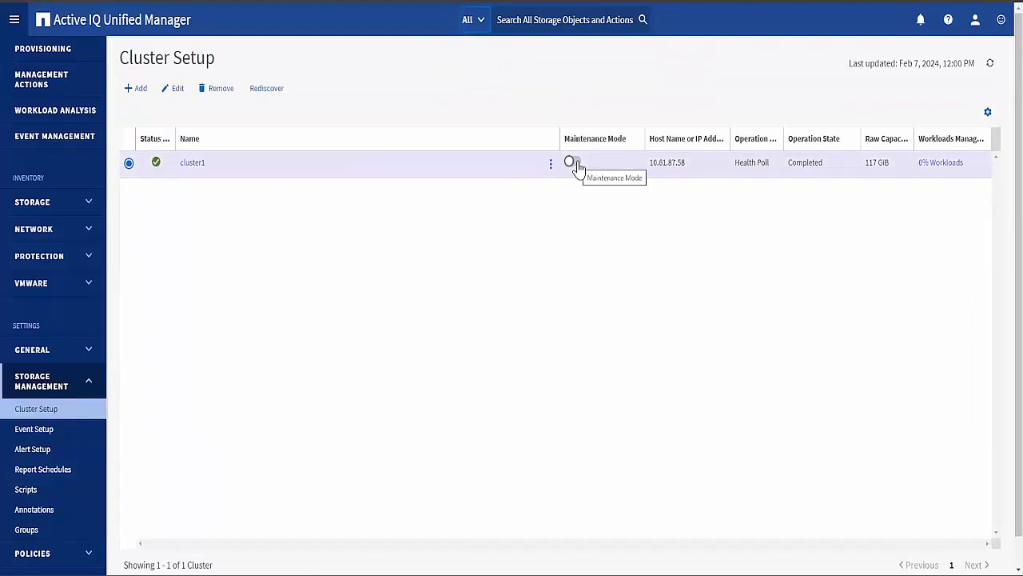
left_click(33, 449)
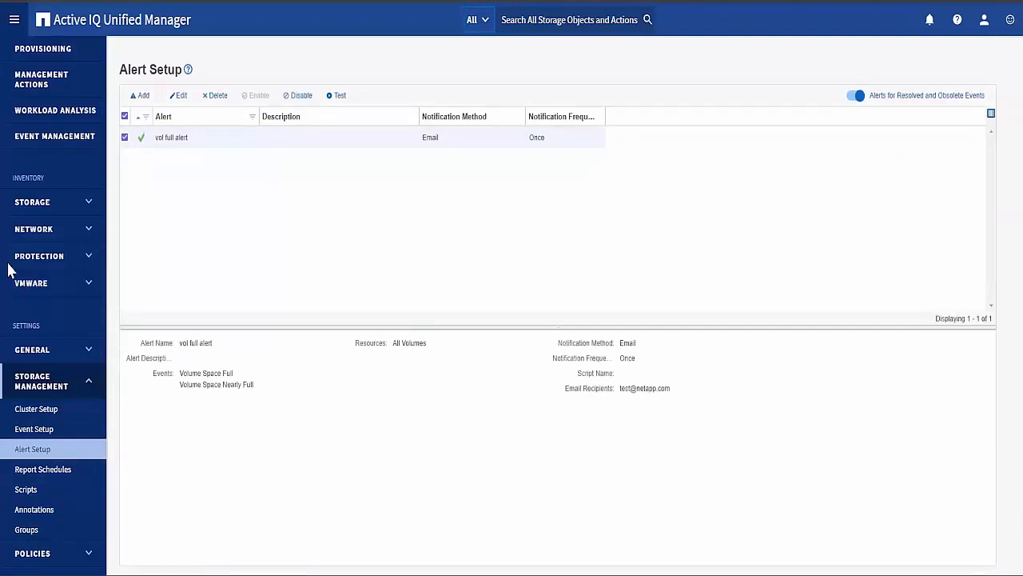
- Disable the selected vol full alert from the Alert Setup toolbar
left_click(297, 95)
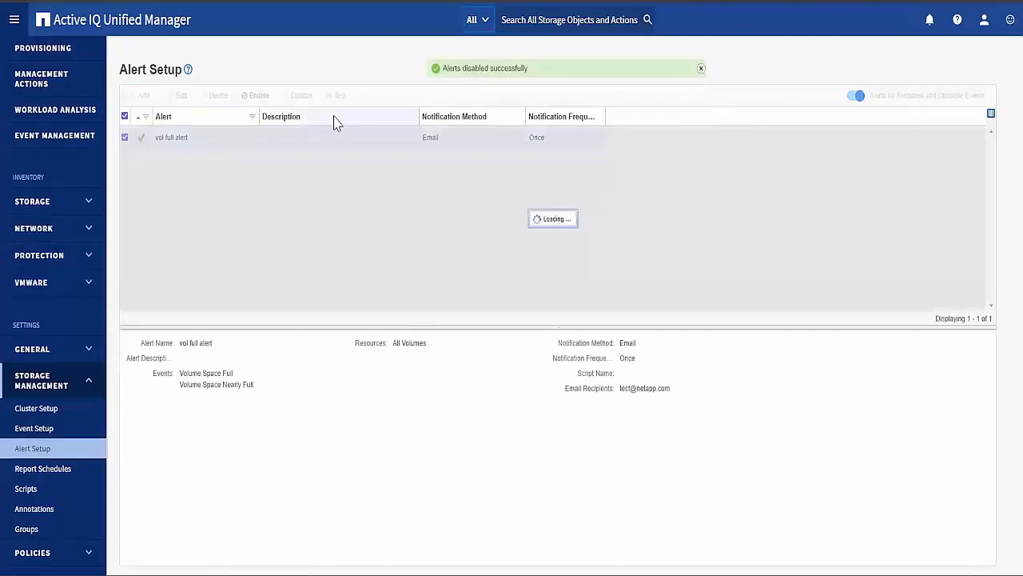
left_click(339, 96)
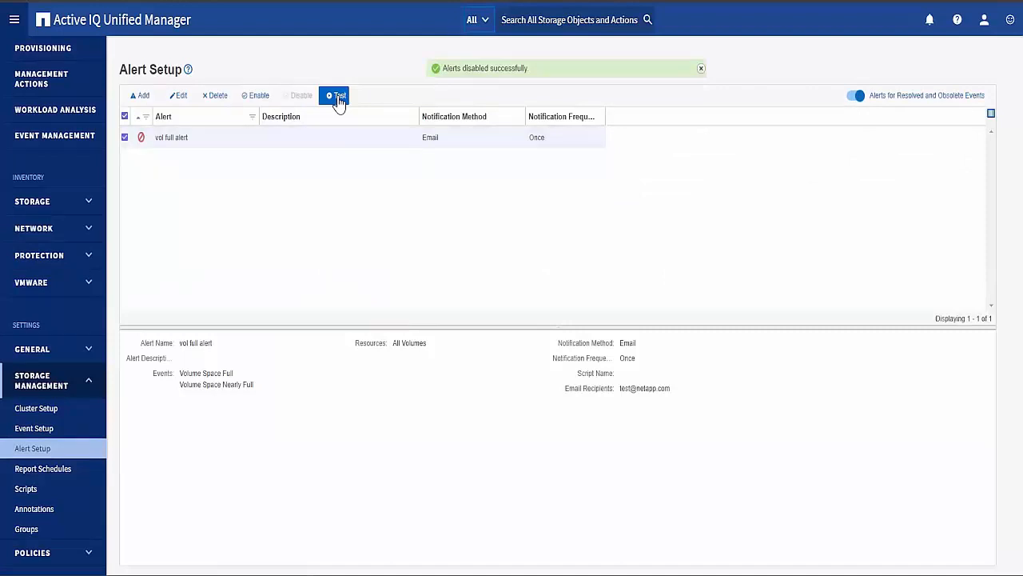
mouse_move(600, 427)
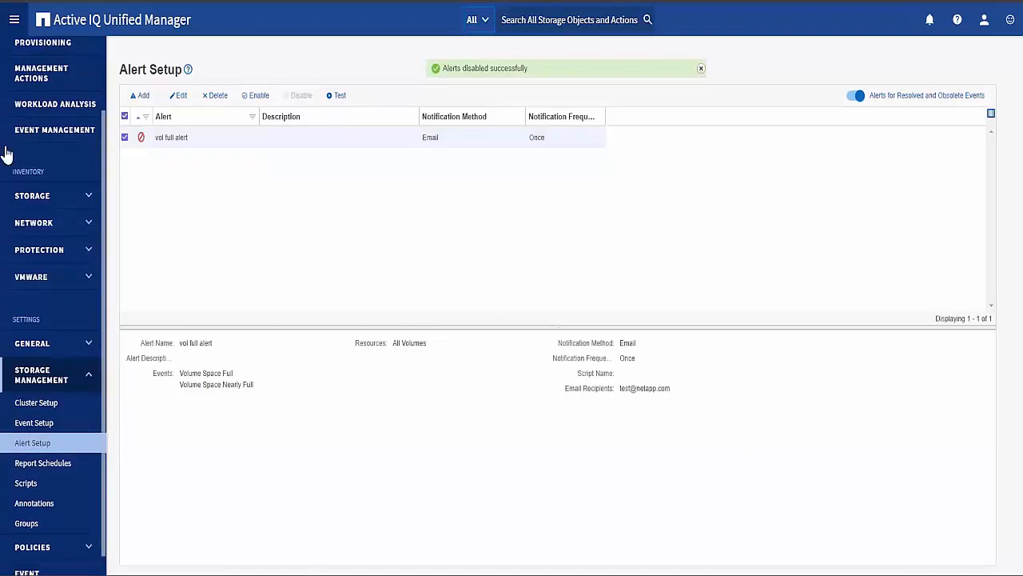
- Edit vol full alert to exclude Volumes whose name contains 'test', then save the change
left_click(177, 95)
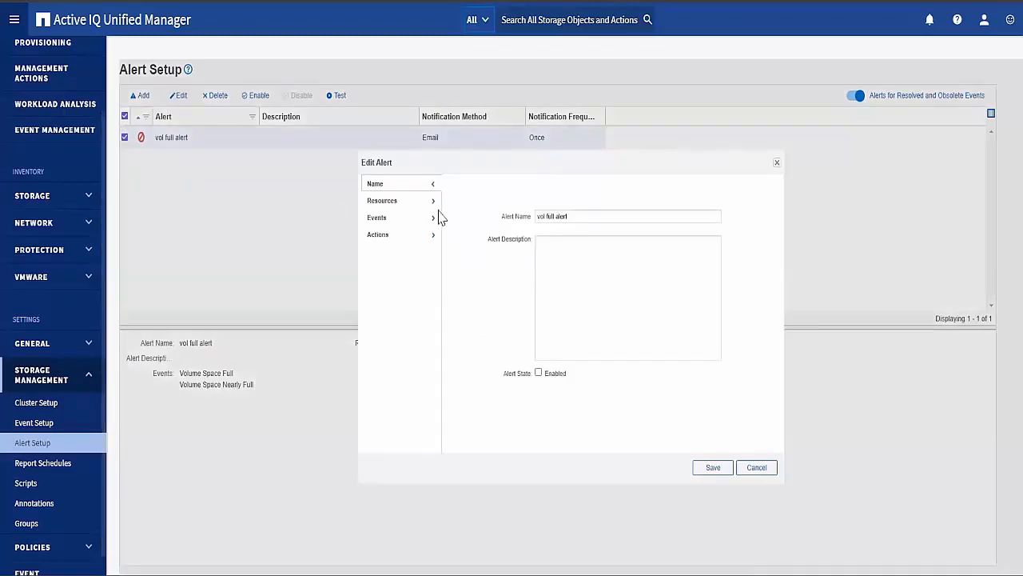
left_click(382, 200)
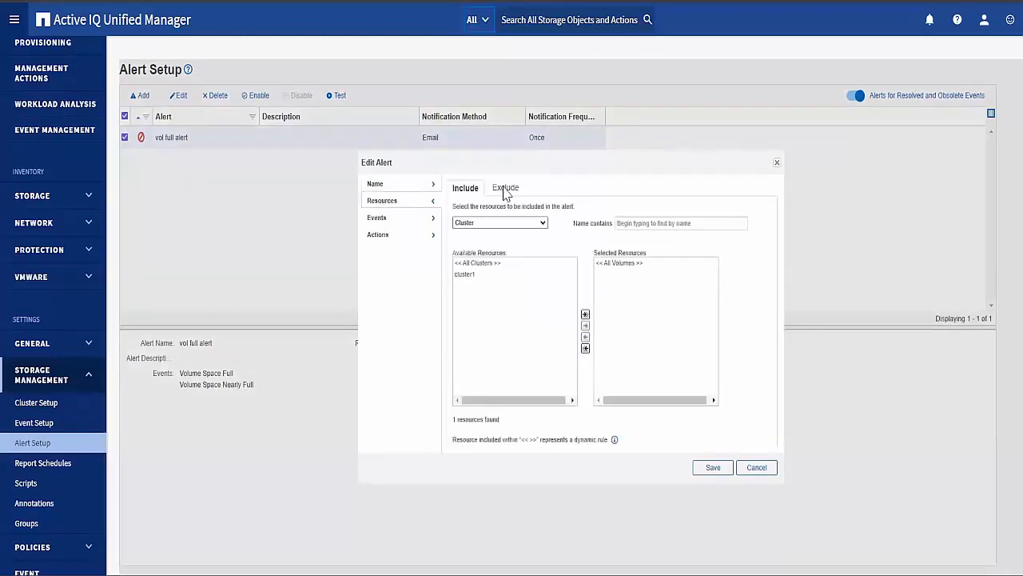
left_click(505, 187)
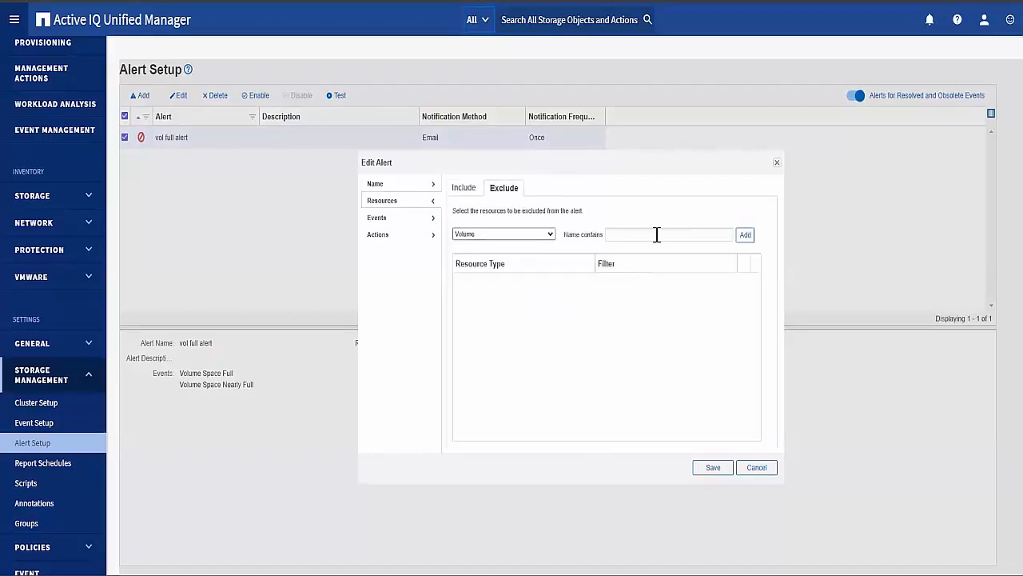
left_click(669, 235)
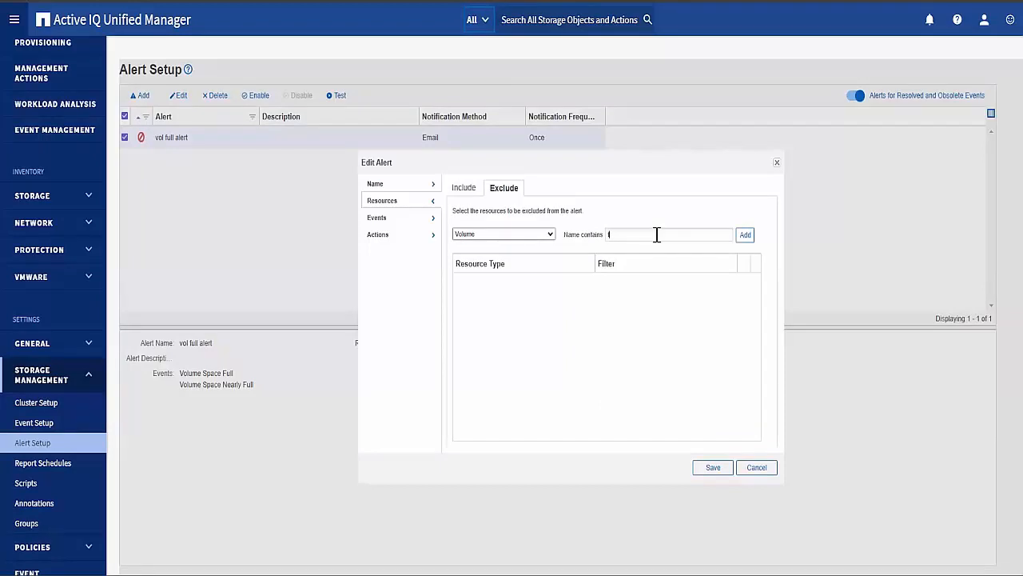
type("test")
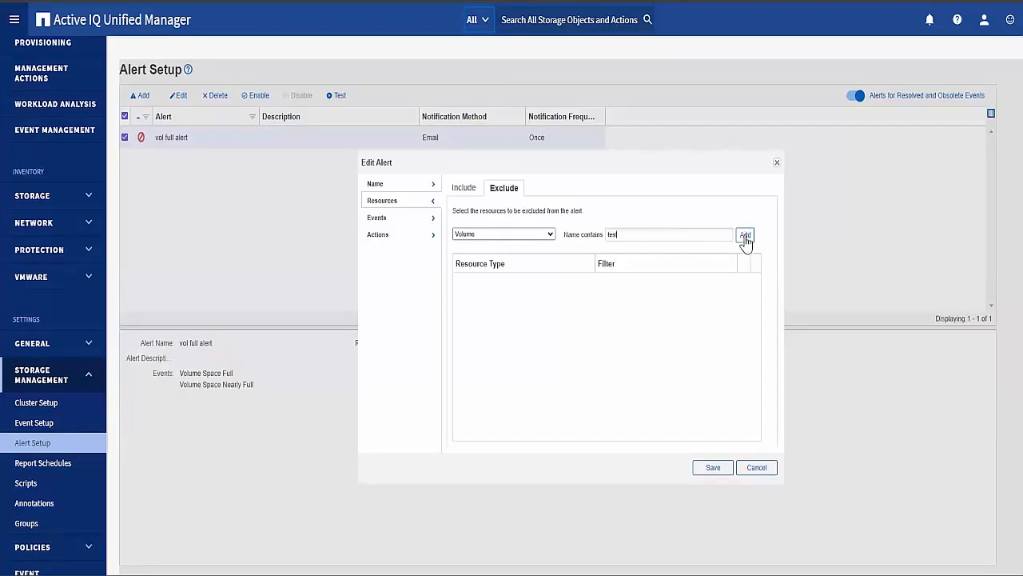
left_click(744, 235)
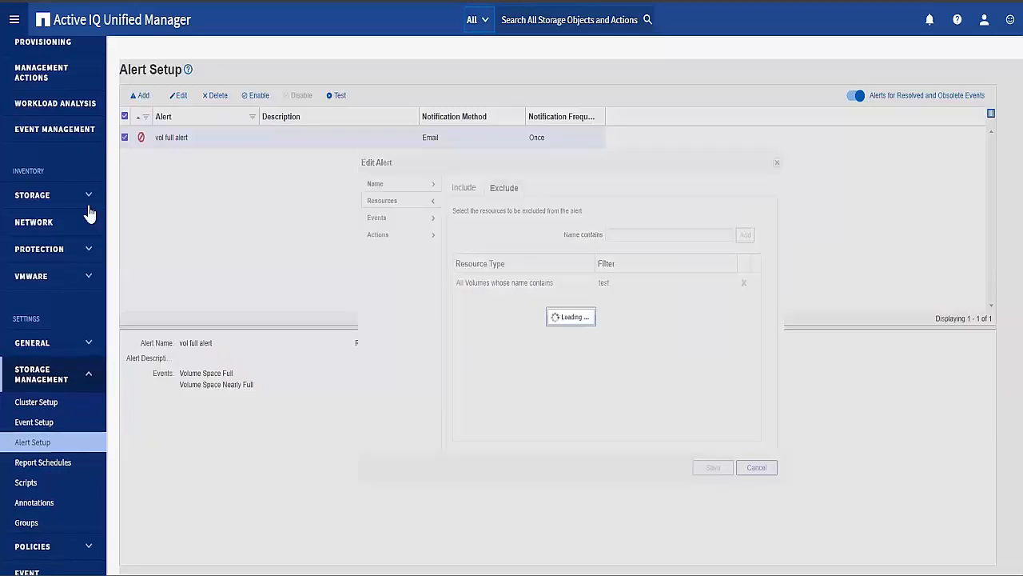
left_click(711, 467)
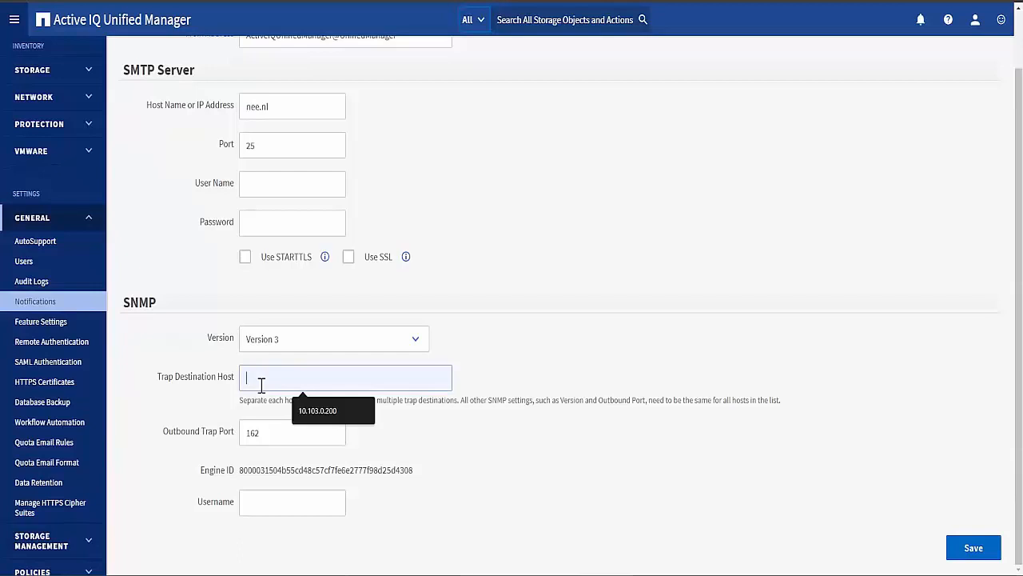
- Enter 10.41.26.39 as the SNMP trap destination host and save the notification settings
left_click(333, 338)
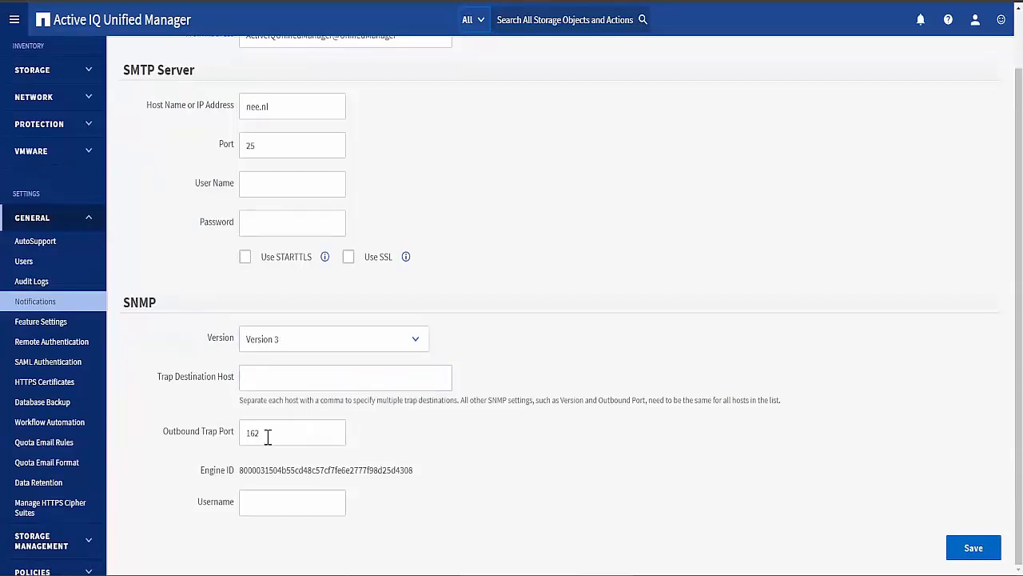
left_click(345, 377)
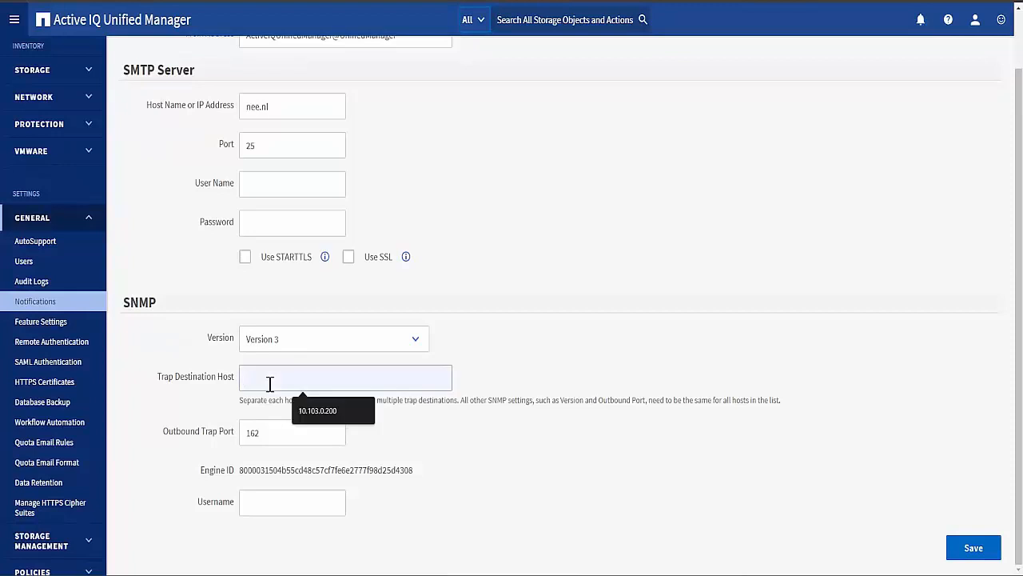
type("10.41.76.39")
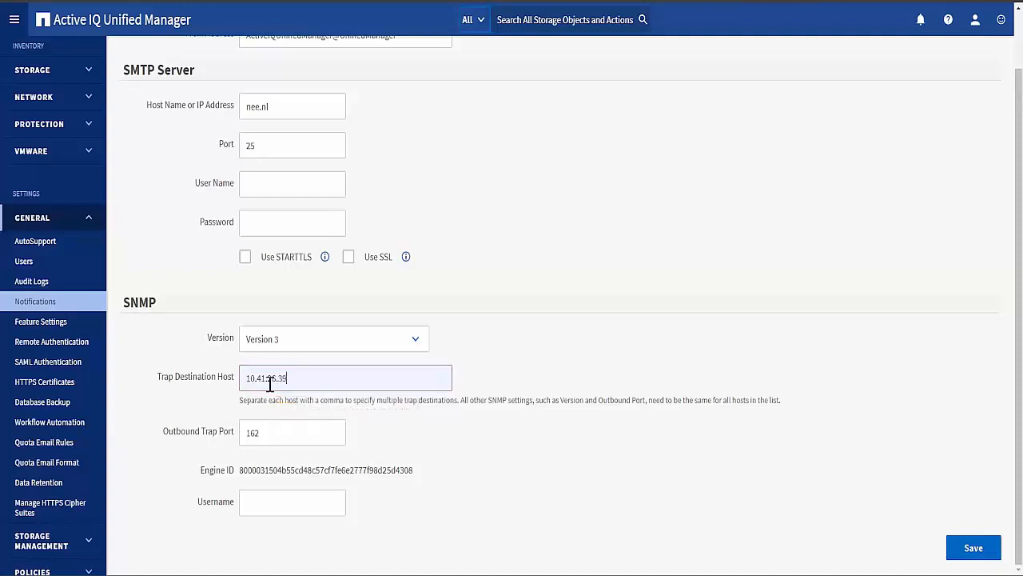
left_click(973, 546)
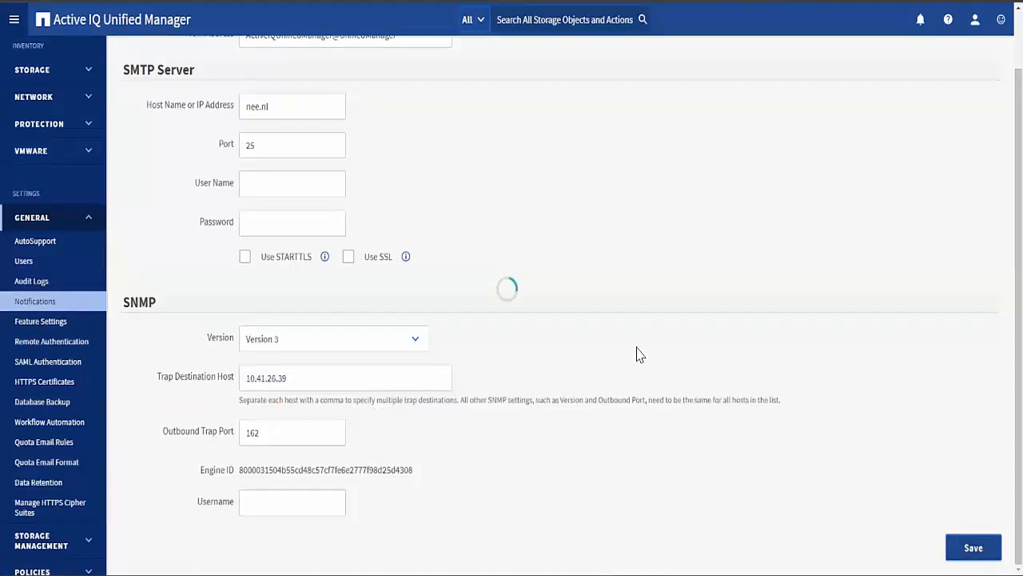
left_click(973, 547)
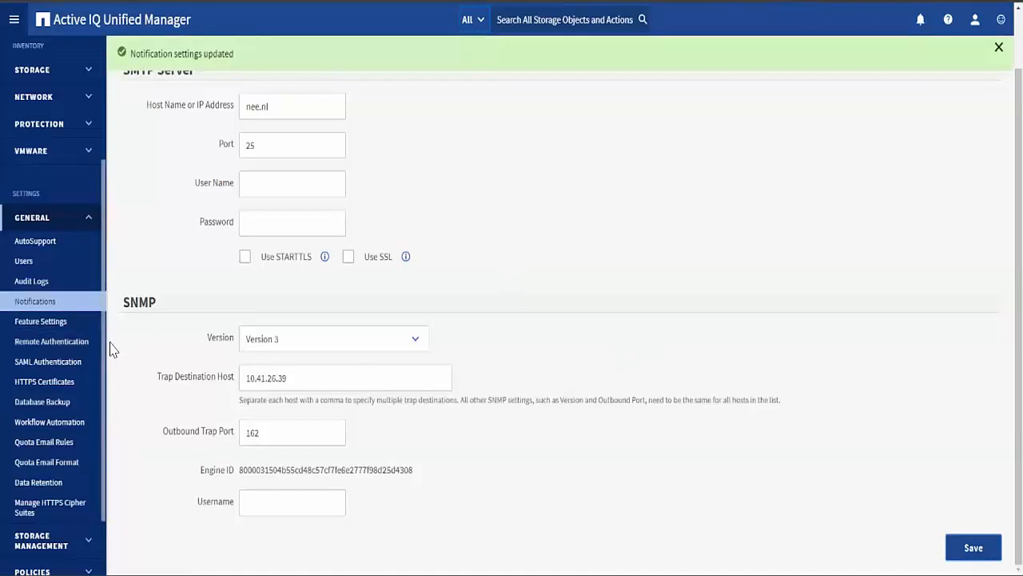
scroll("down", 3)
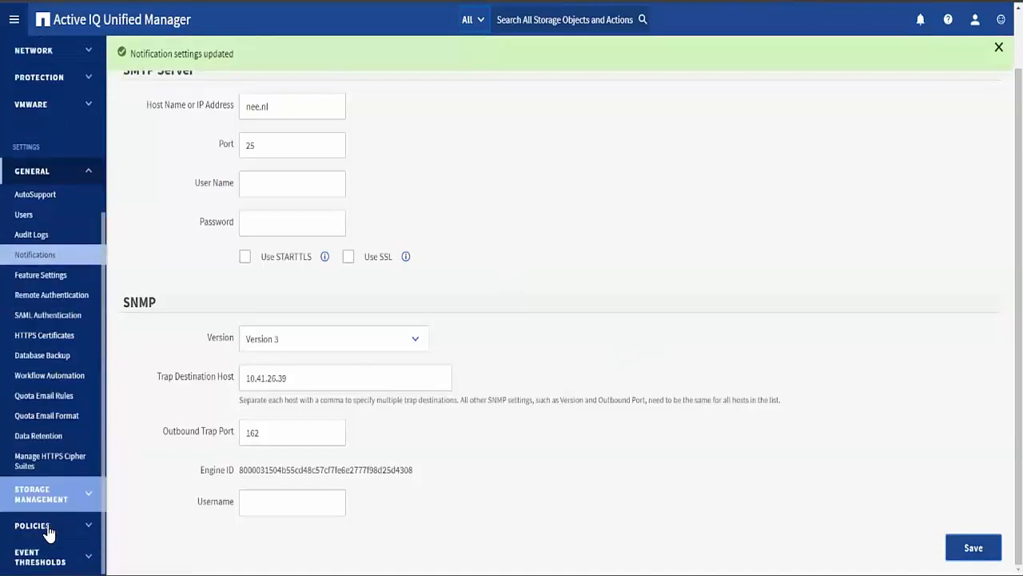
- In Alert Setup, edit 'vol full alert' and enable Issue SNMP trap under Actions
left_click(32, 536)
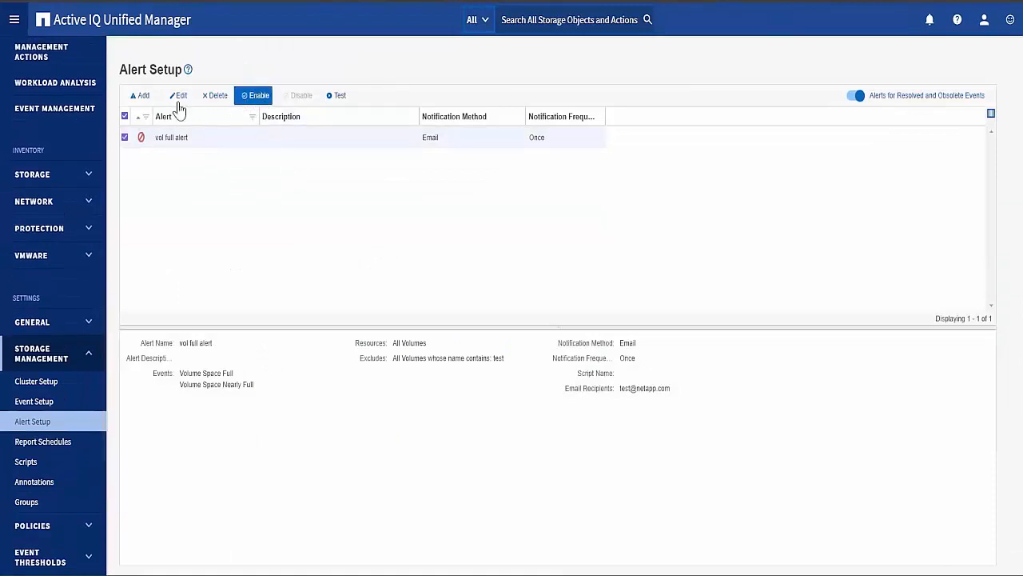
left_click(181, 95)
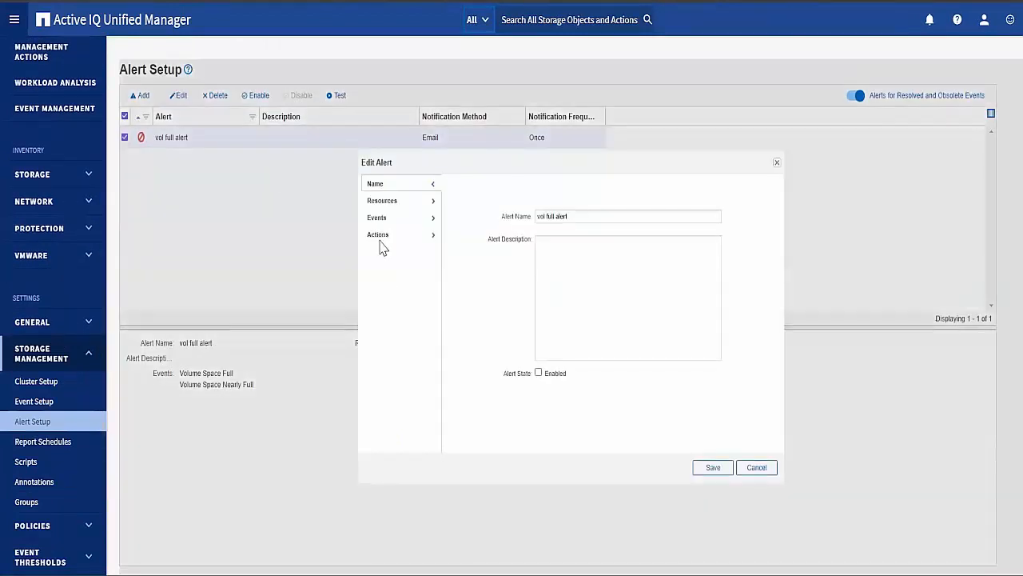
left_click(377, 234)
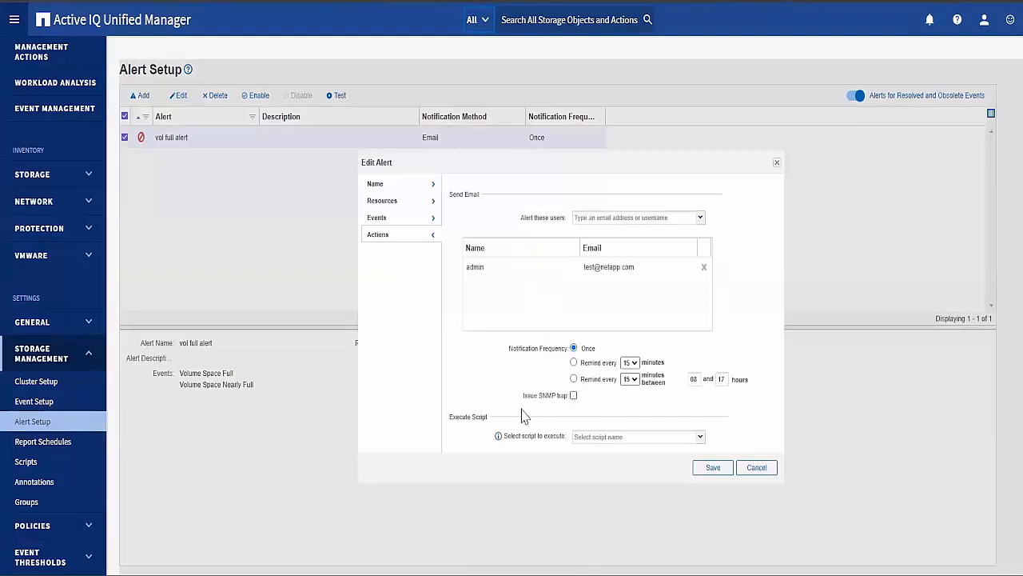
left_click(574, 394)
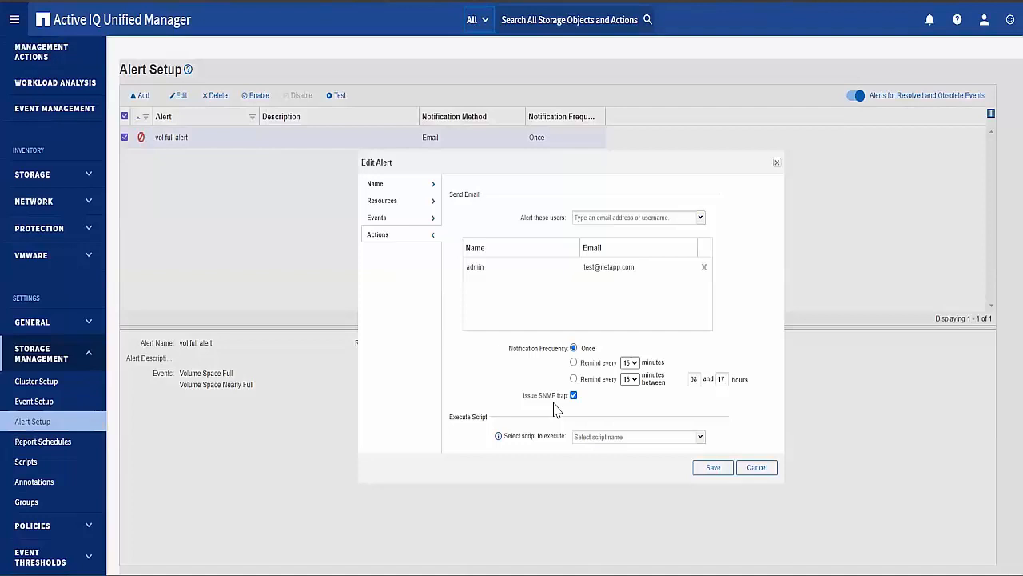
mouse_move(579, 333)
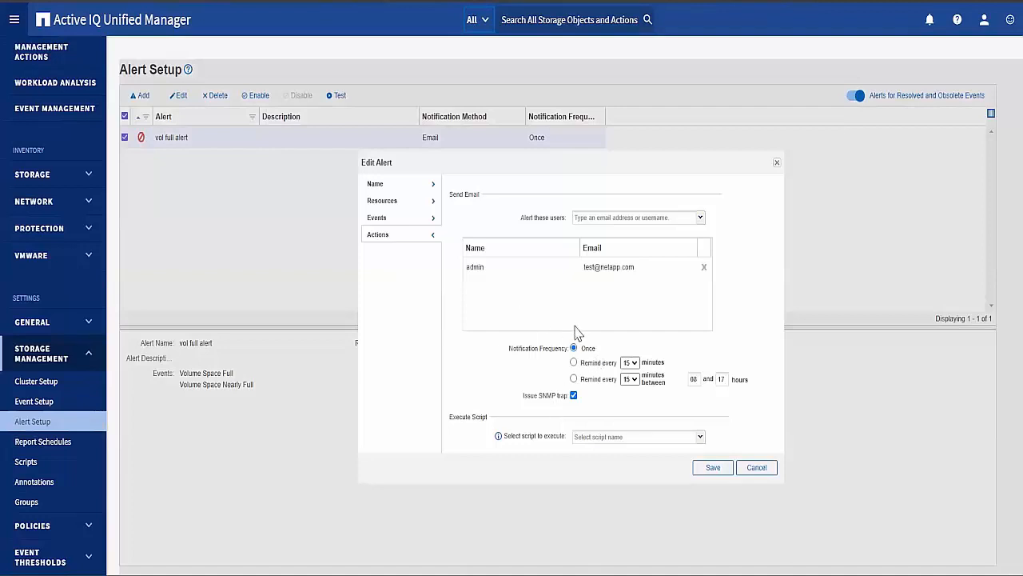
mouse_move(600, 352)
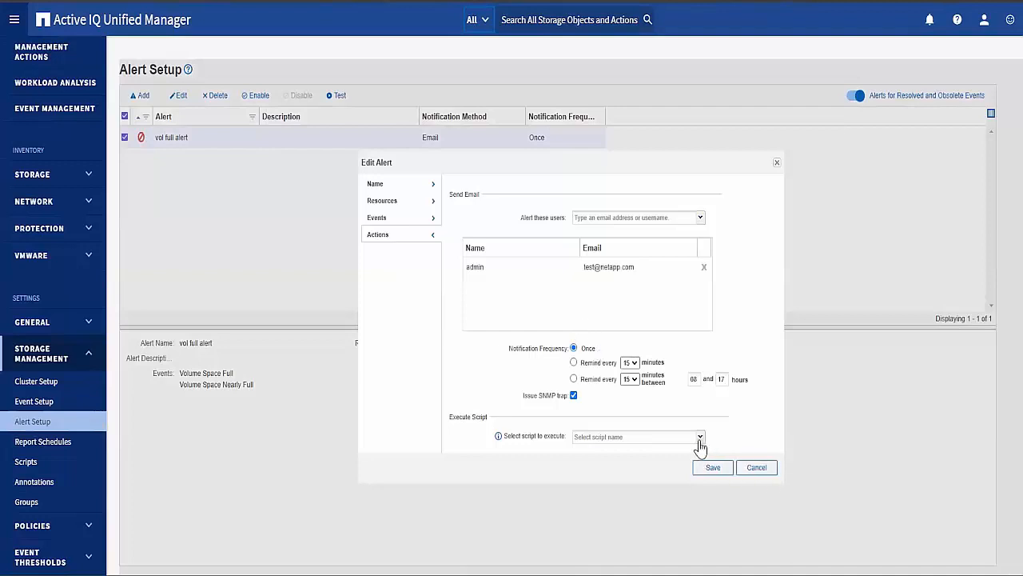
- Check the empty script dropdown, cancel the editor, and show the empty Scripts page
left_click(699, 437)
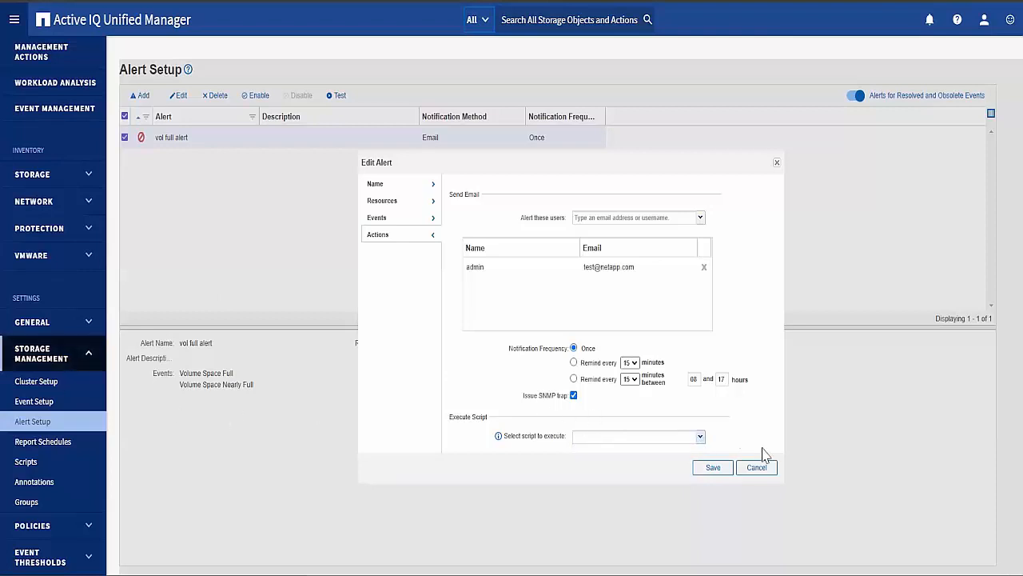
left_click(756, 467)
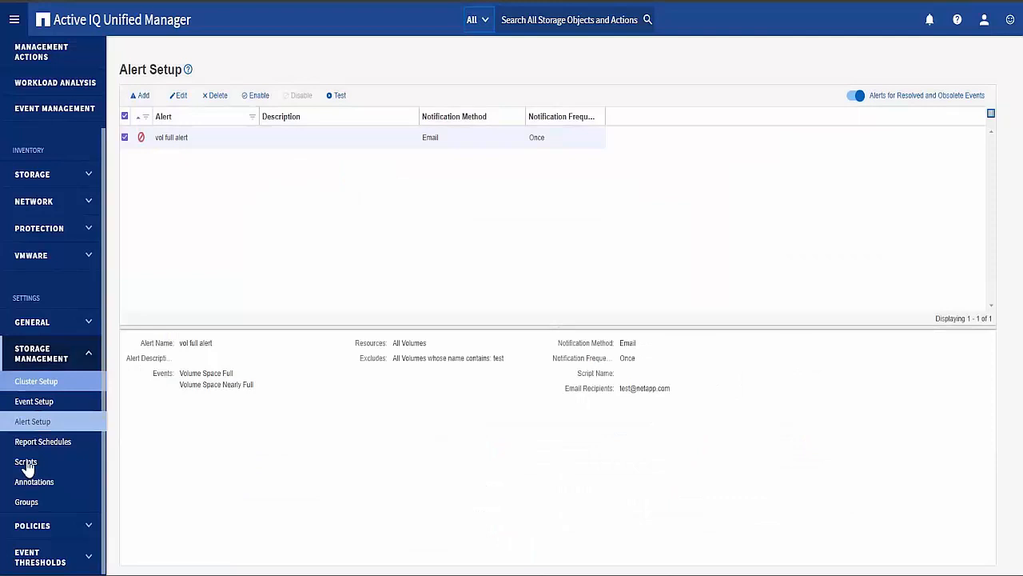
left_click(27, 462)
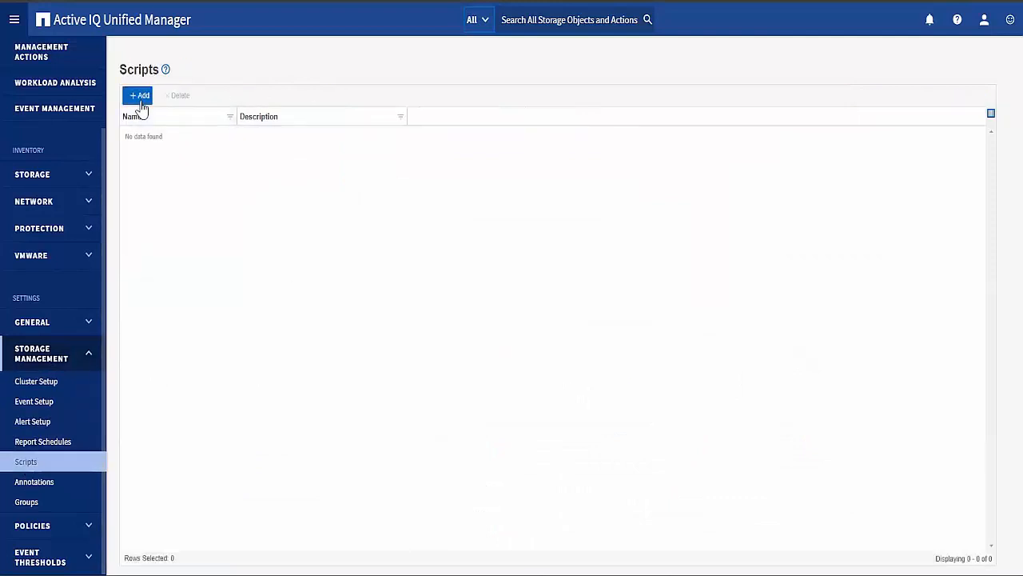